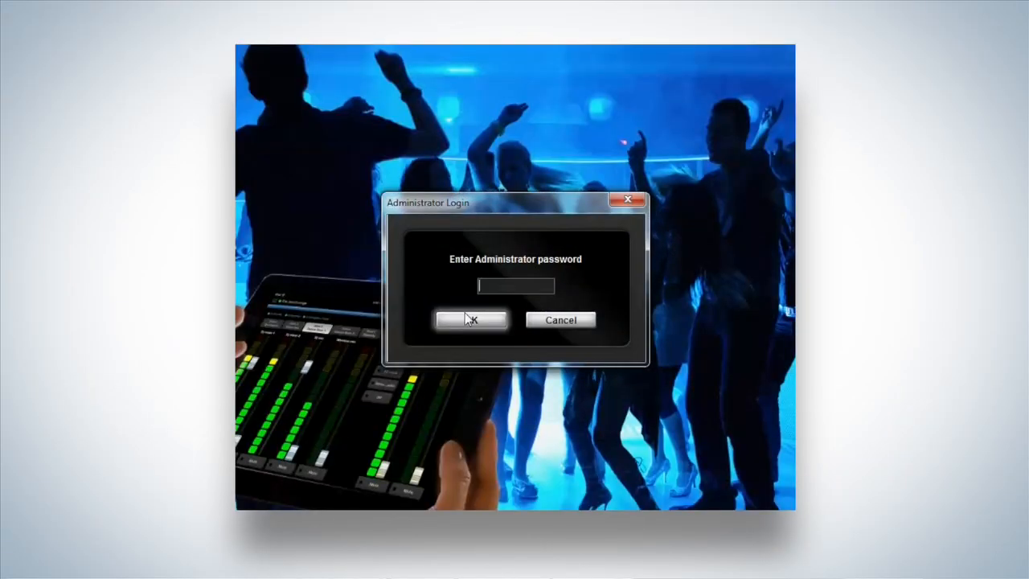
# Enter the administrator password and log in to the PLM-4Px2x control panel.
pyautogui.click(473, 320)
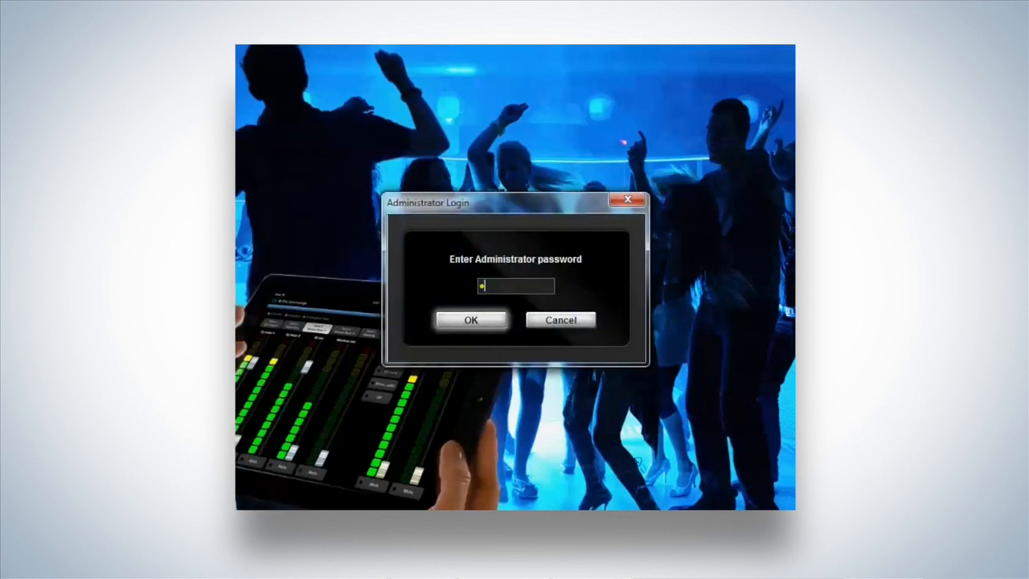
pyautogui.write('••••')
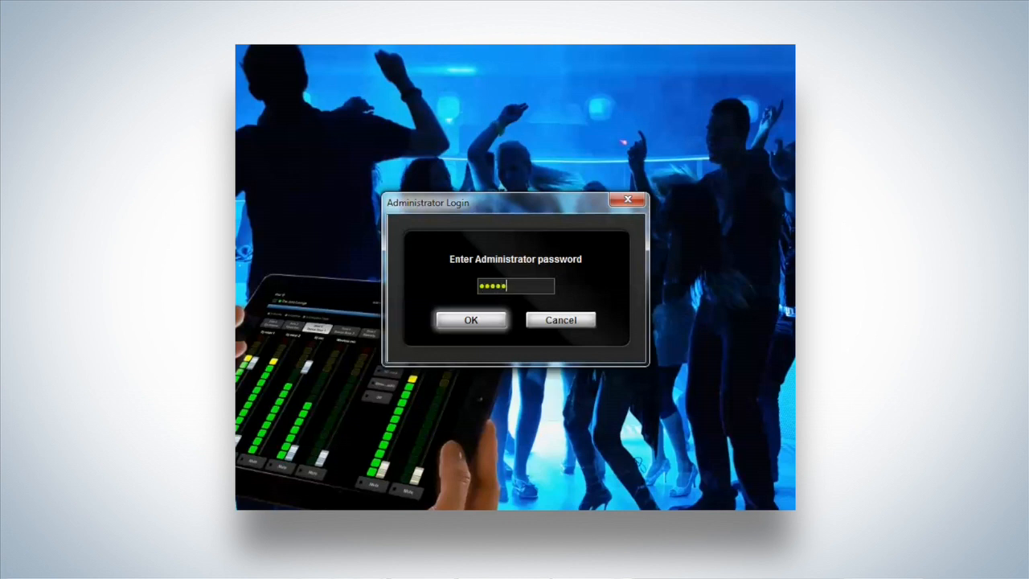
pyautogui.click(471, 320)
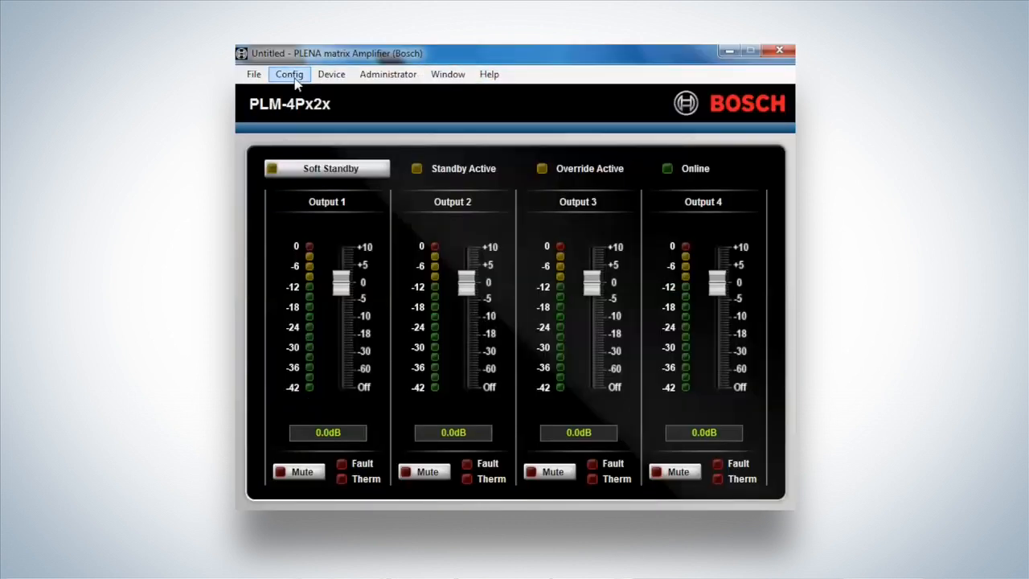
# Bring up DSP Setup from the Config menu, showing the four-input processing chain.
pyautogui.click(290, 74)
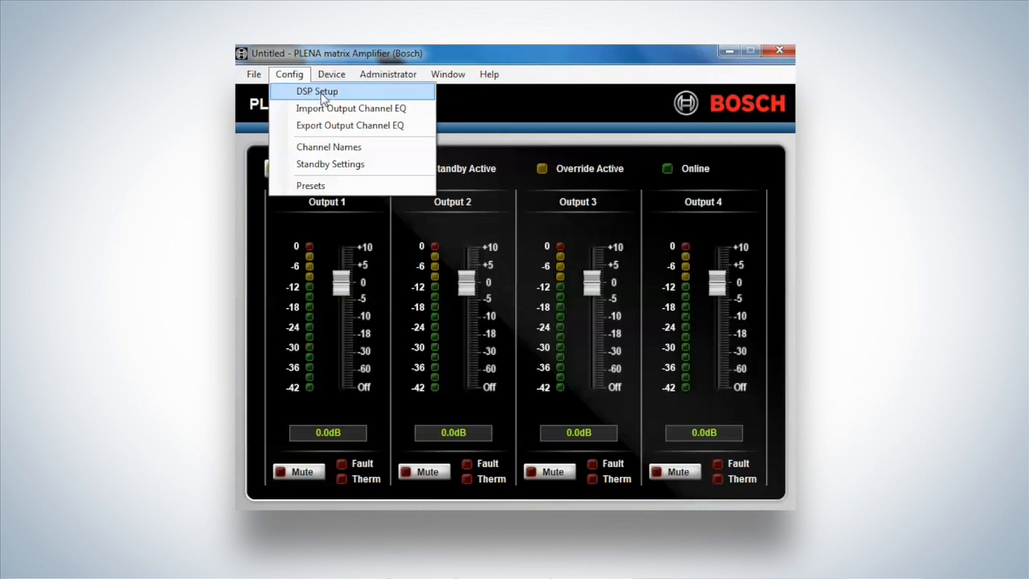
pyautogui.click(317, 90)
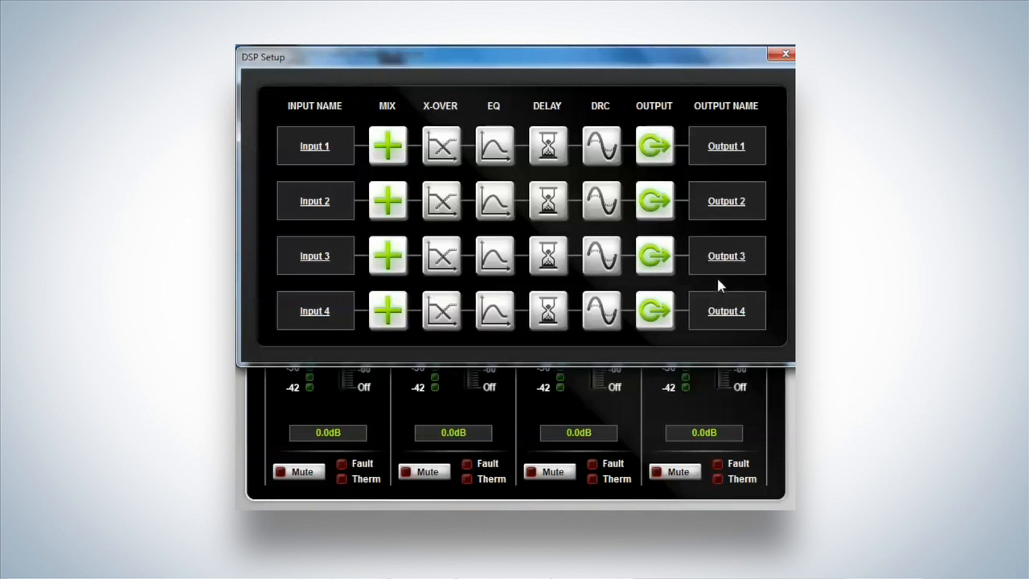
pyautogui.moveTo(742, 280)
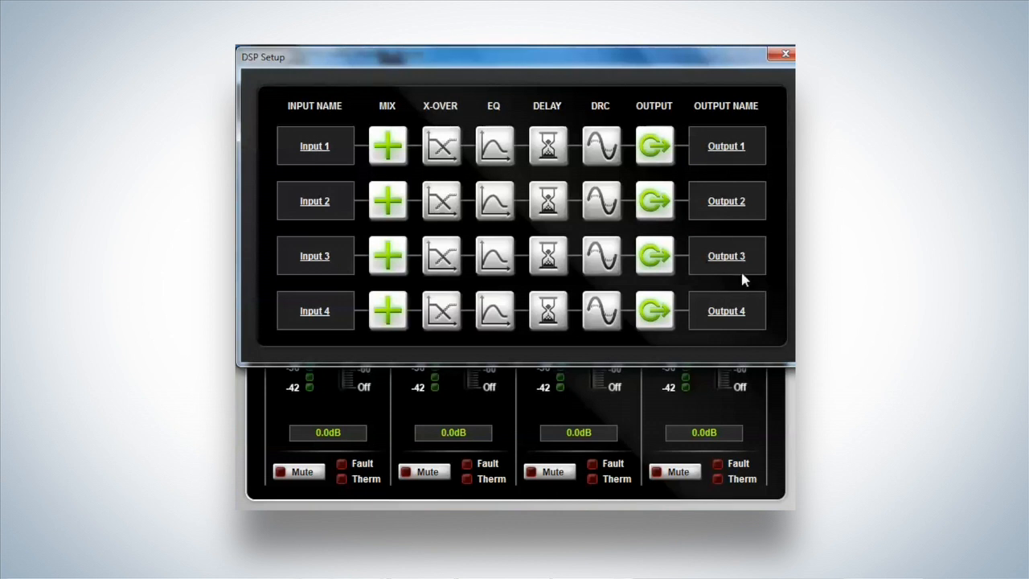
pyautogui.moveTo(502, 65)
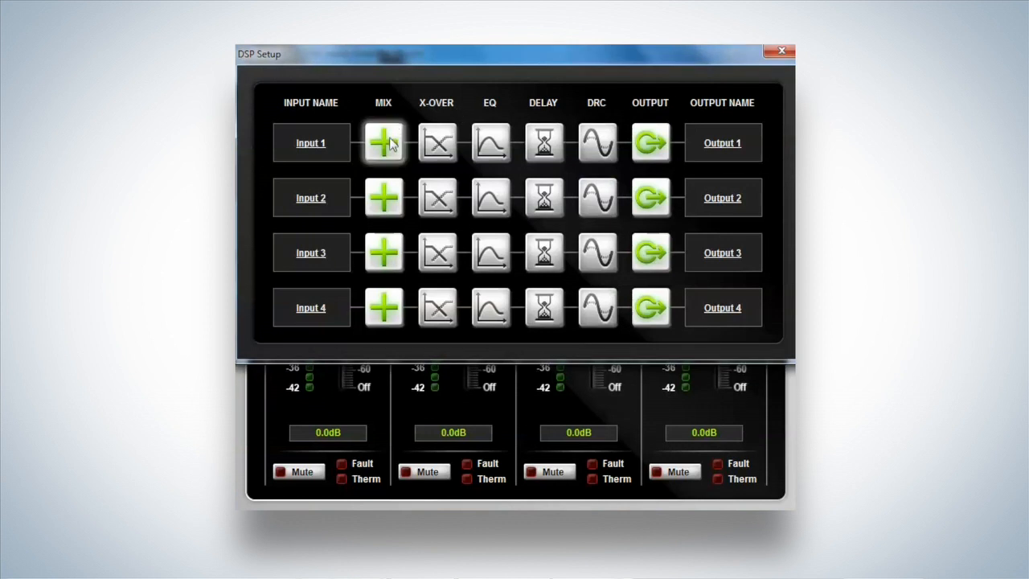
pyautogui.moveTo(320, 153)
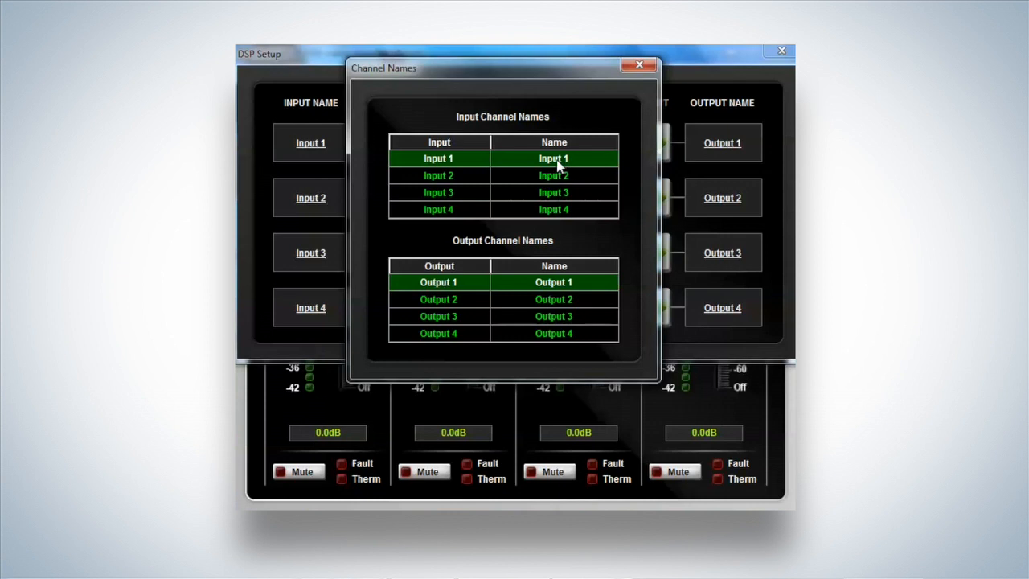
pyautogui.moveTo(560, 185)
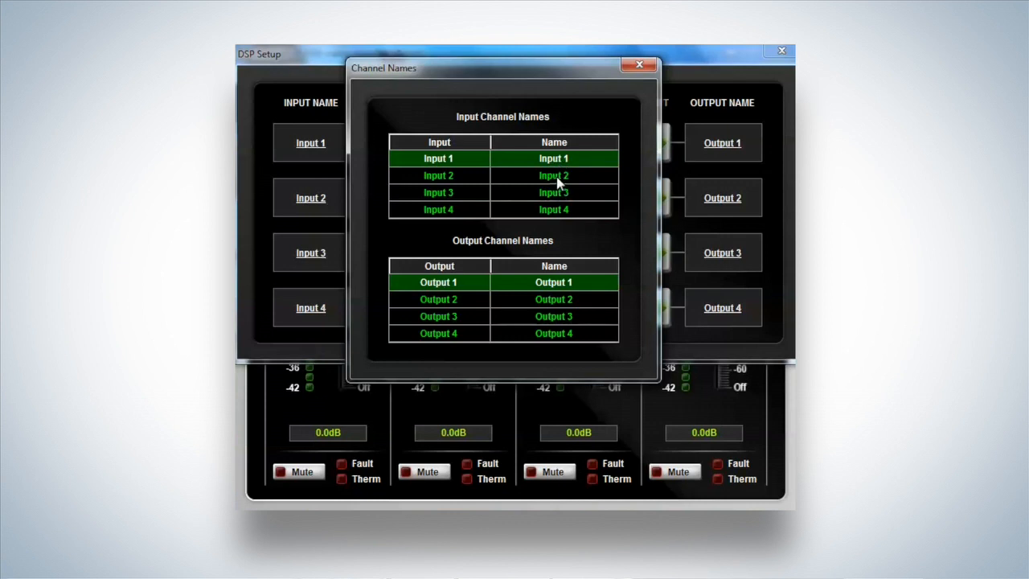
pyautogui.moveTo(538, 329)
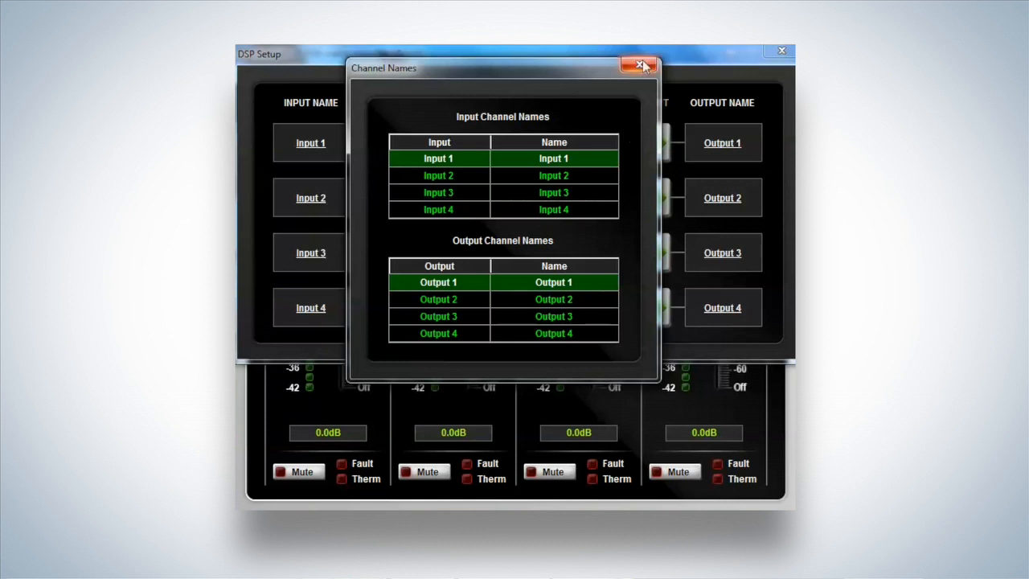
# Rename Inputs 1–3 to CD, SDT and RX 1 in Channel Names and keep the new names.
pyautogui.click(640, 64)
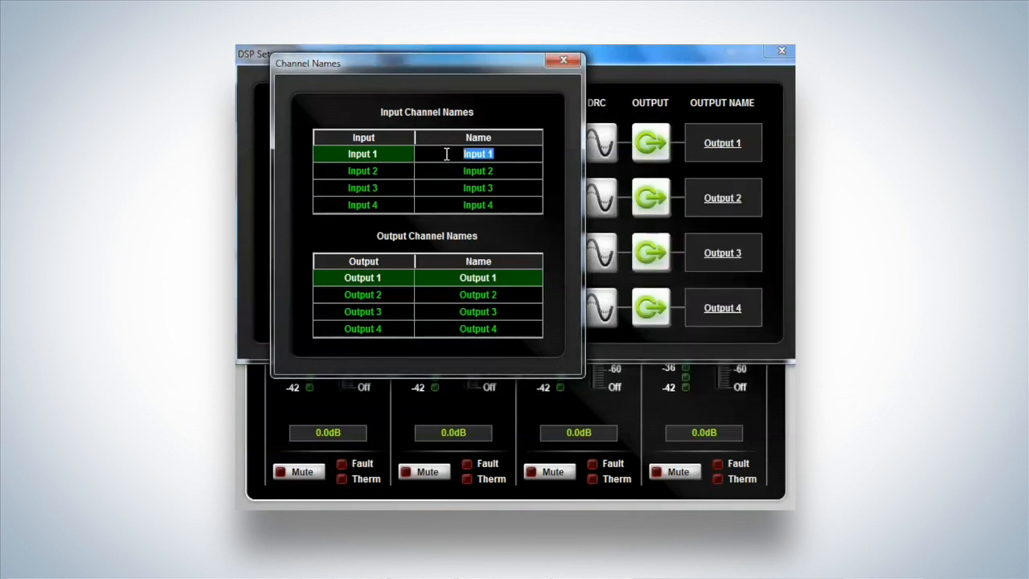
pyautogui.write('CD')
pyautogui.click(479, 170)
pyautogui.write('SDT')
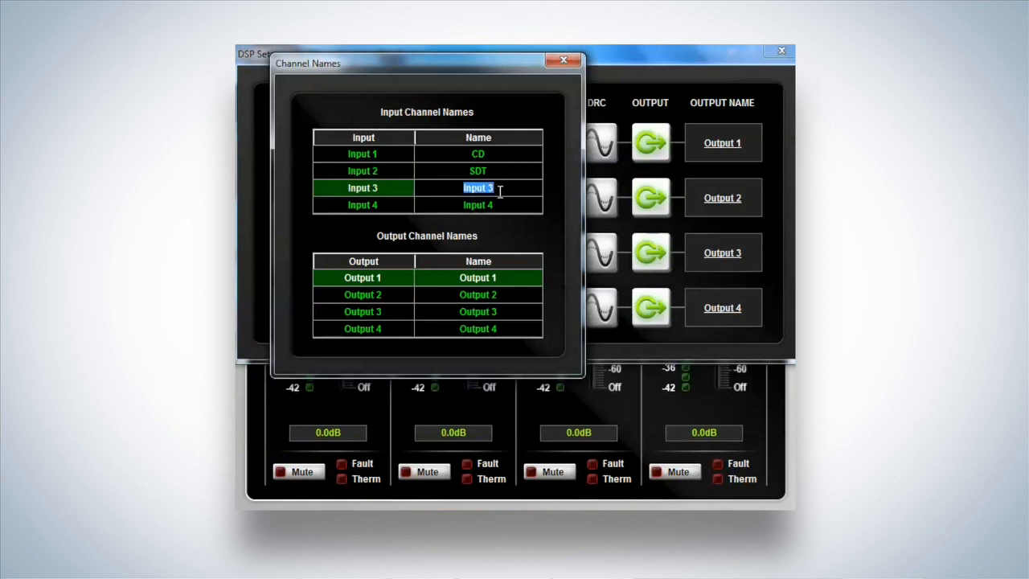
pyautogui.press('backspace')
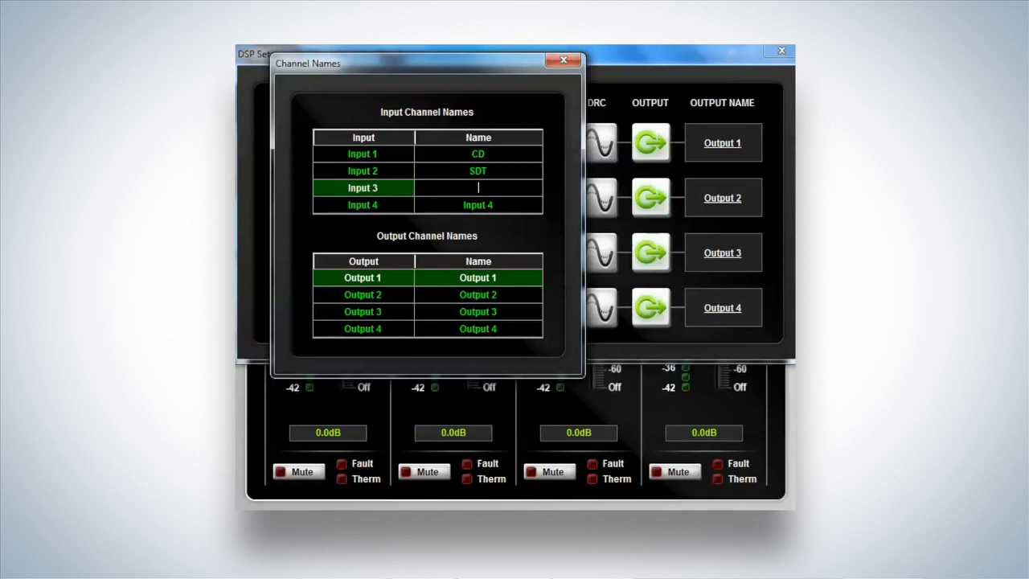
pyautogui.write('R')
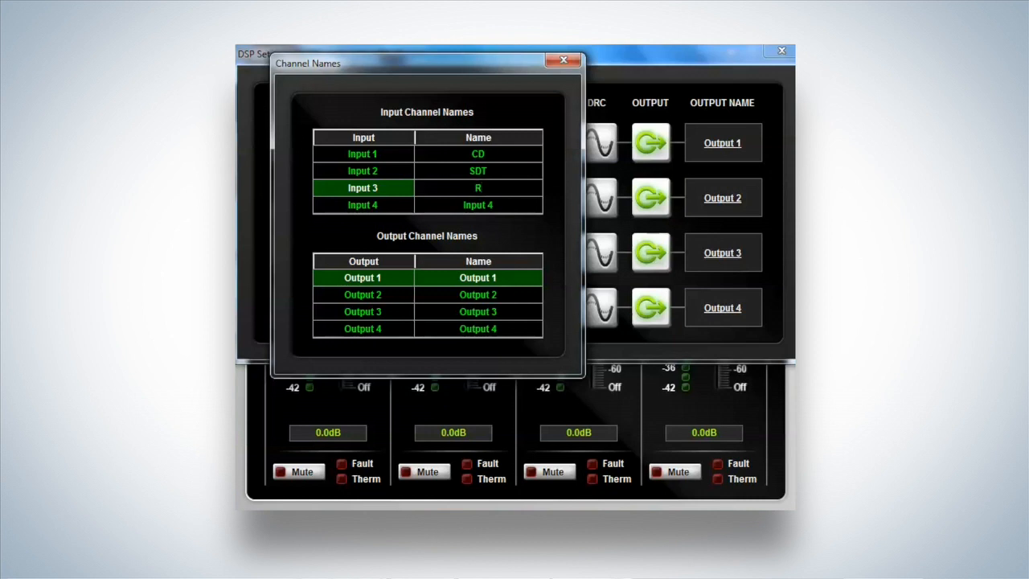
pyautogui.write('RX 1')
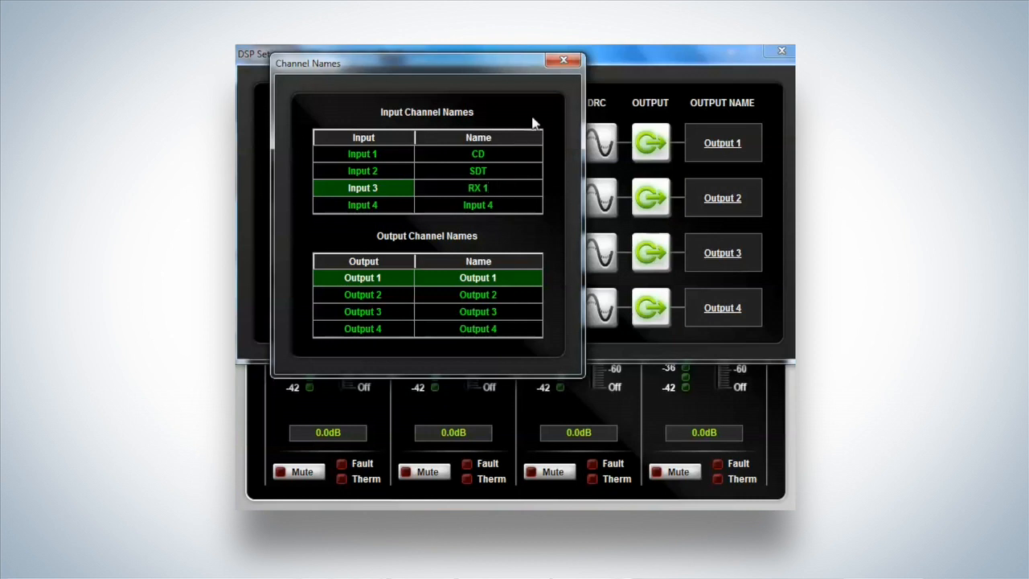
pyautogui.click(563, 60)
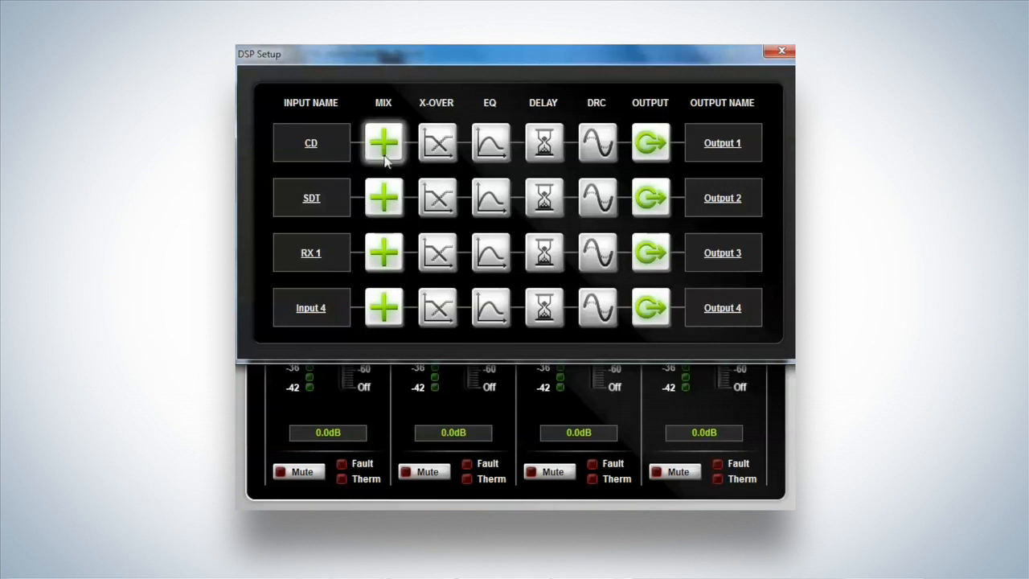
# In Output 1's input mix, adjust the RX 1 and Input 4 faders, ending with Input 4 off.
pyautogui.click(383, 141)
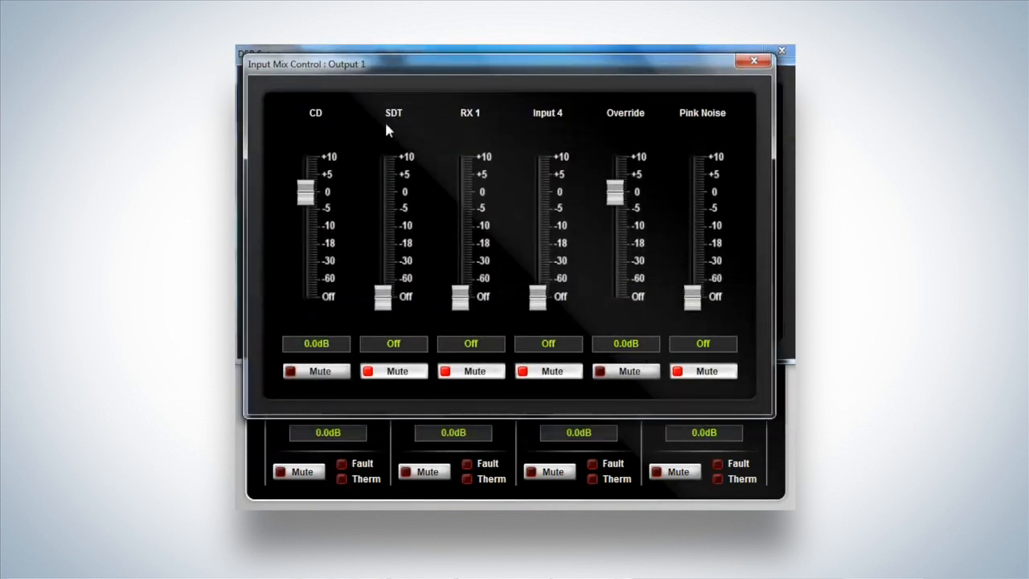
pyautogui.moveTo(357, 296)
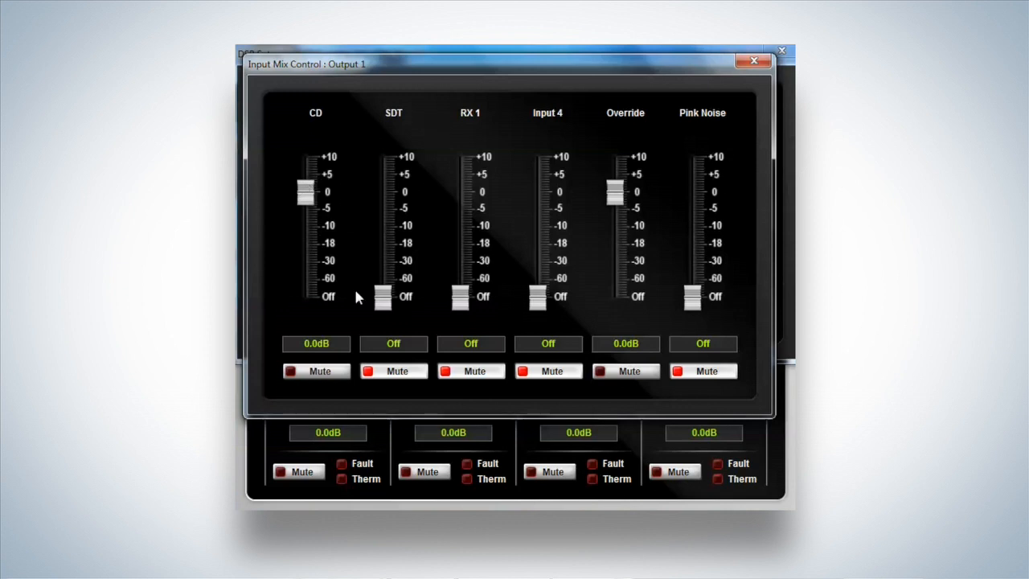
pyautogui.moveTo(614, 207)
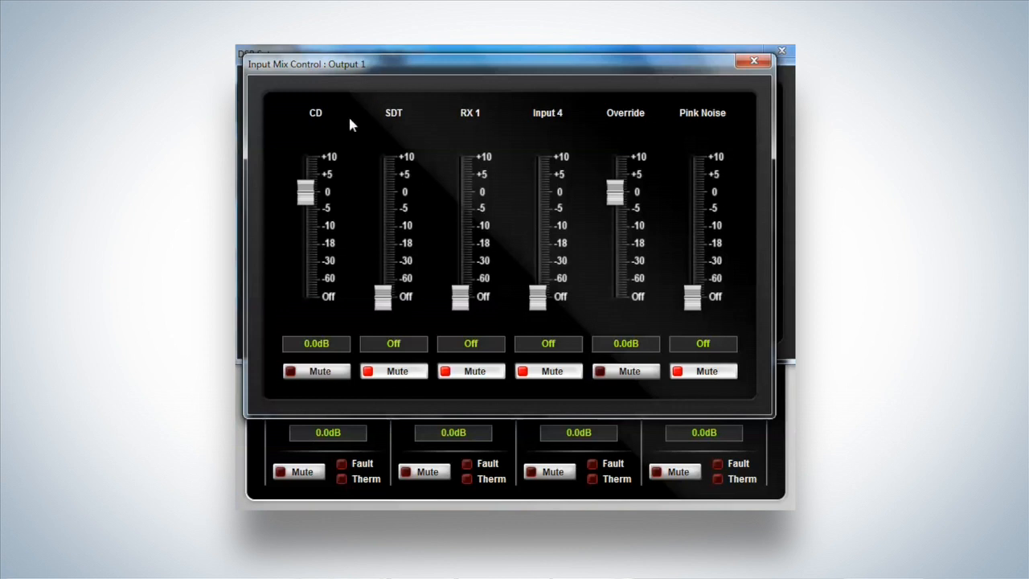
pyautogui.moveTo(351, 64)
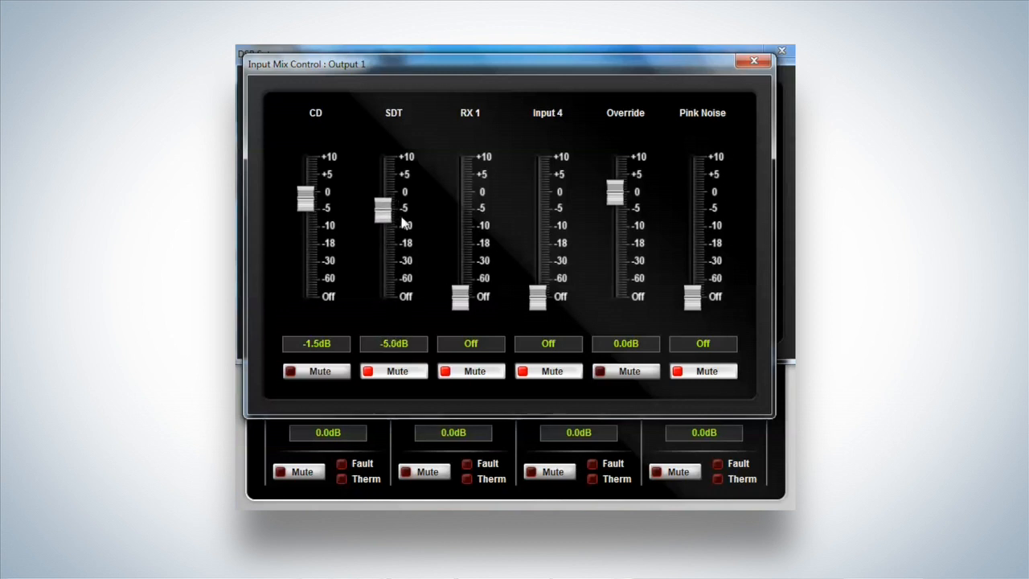
pyautogui.moveTo(460, 296); pyautogui.dragTo(460, 201)
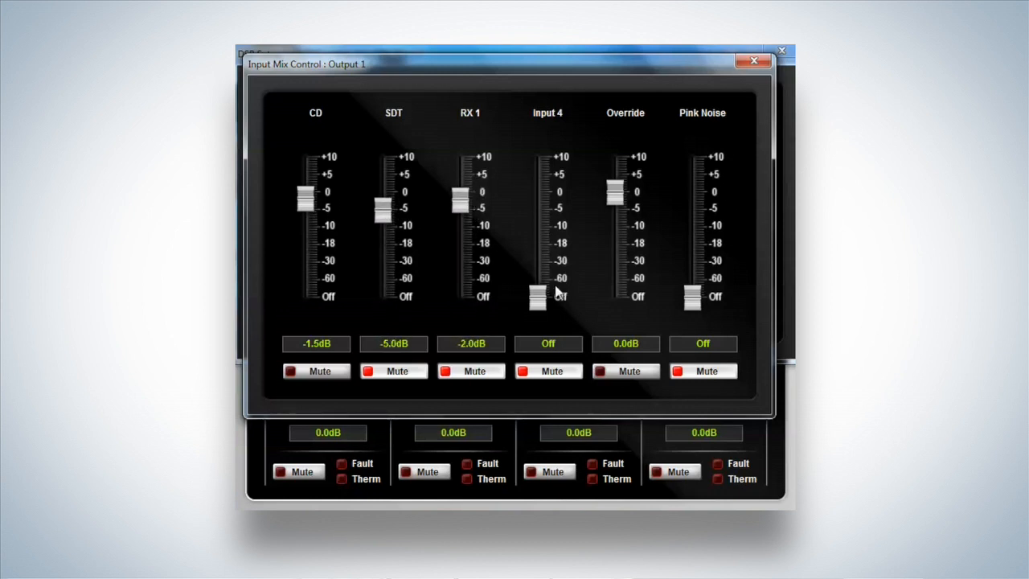
pyautogui.moveTo(537, 297); pyautogui.dragTo(537, 217)
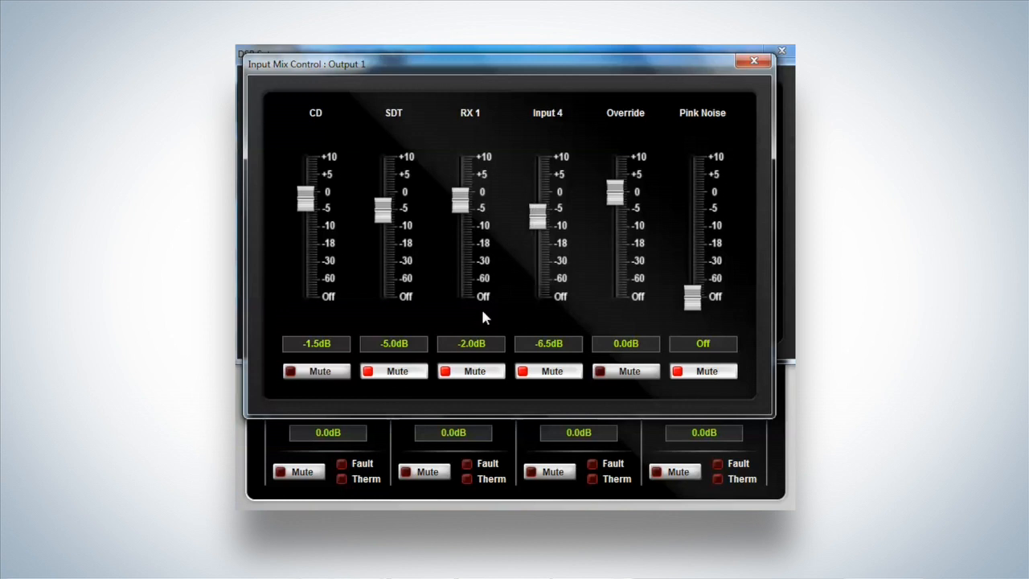
pyautogui.click(701, 369)
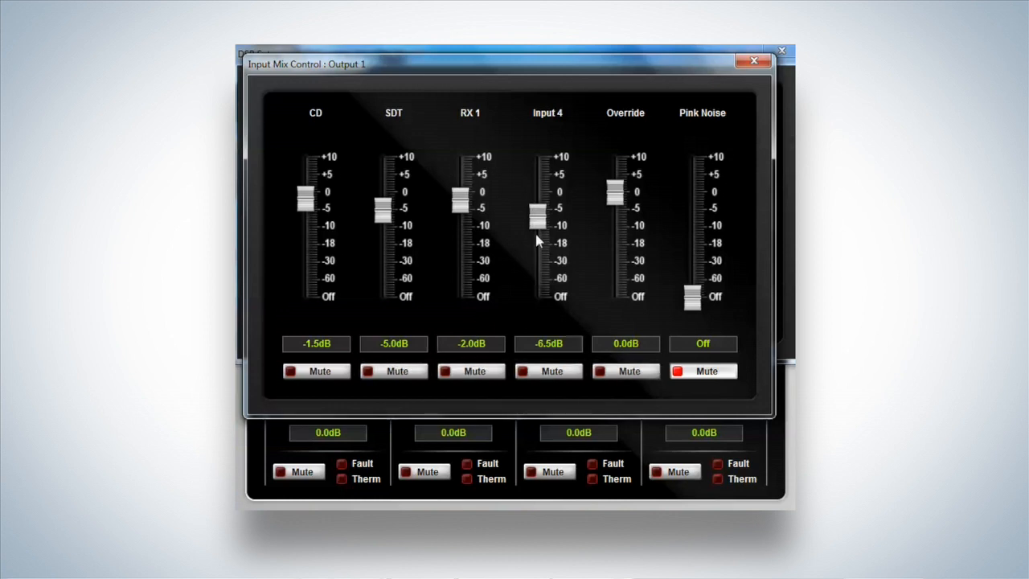
pyautogui.moveTo(460, 200); pyautogui.dragTo(460, 270)
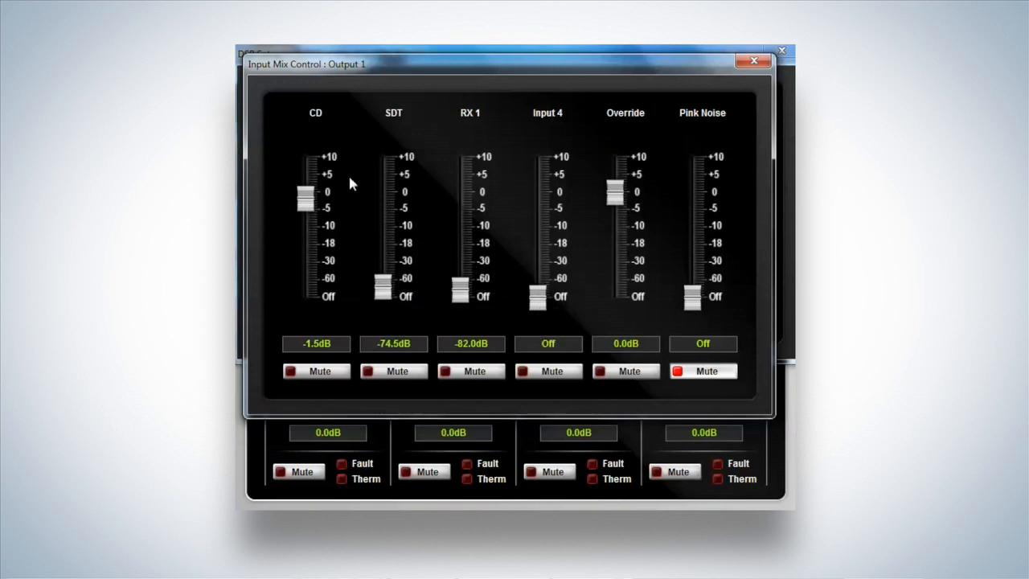
pyautogui.moveTo(608, 138)
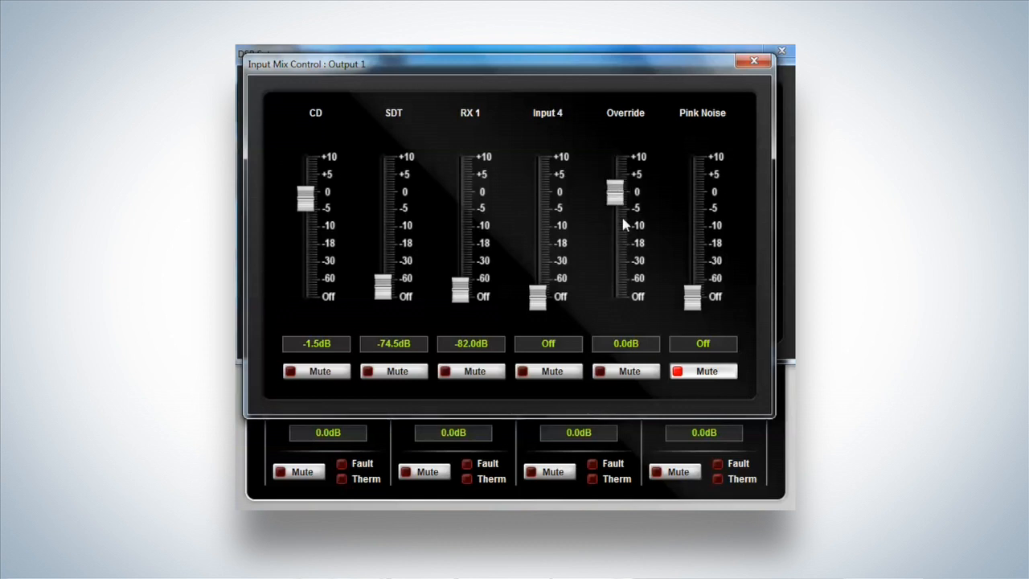
# Leave CD near -1.5 dB with SDT and RX 1 nearly off, toggling the Pink Noise mute.
pyautogui.moveTo(614, 193); pyautogui.dragTo(614, 191)
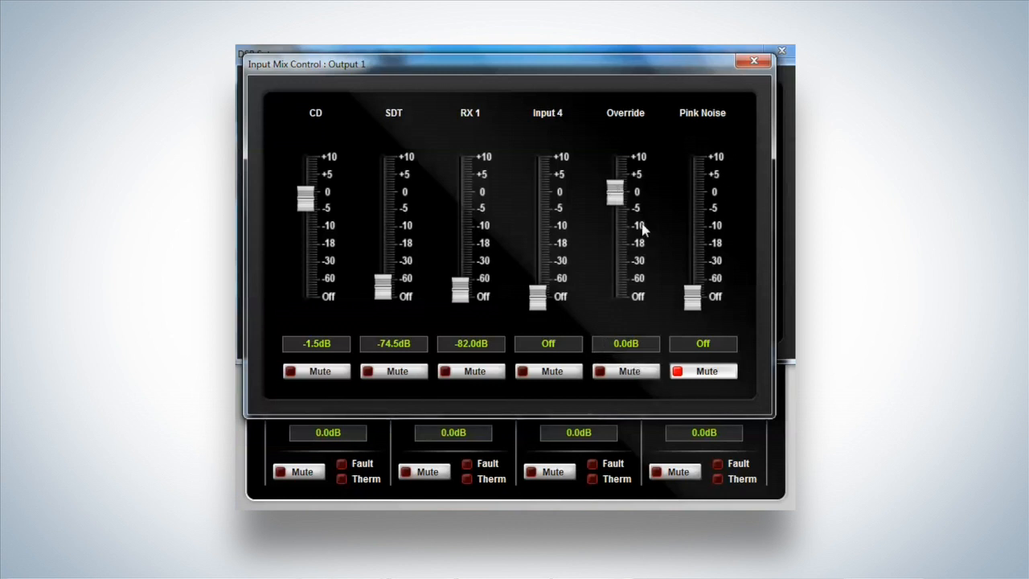
pyautogui.moveTo(659, 297)
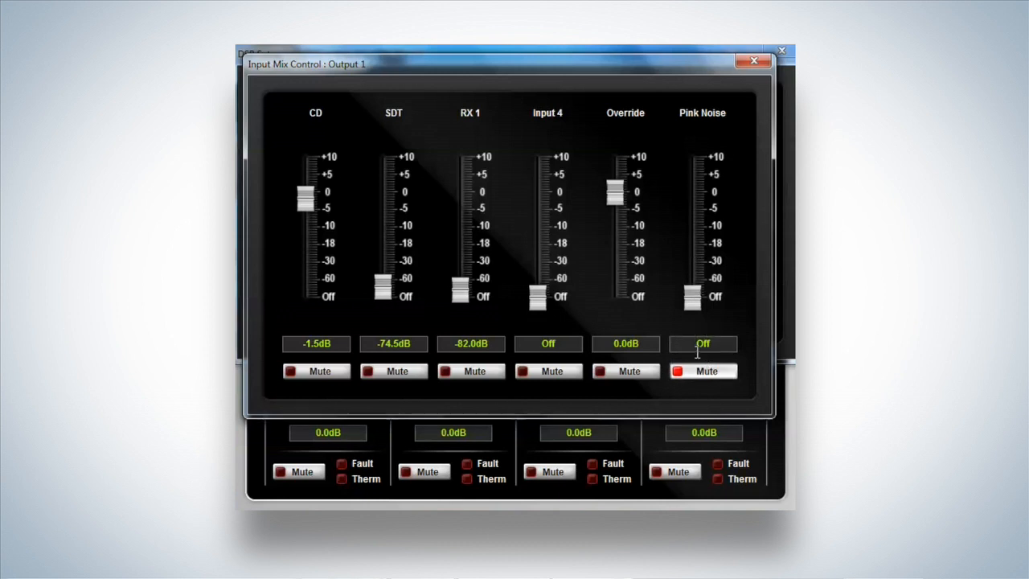
pyautogui.moveTo(698, 325)
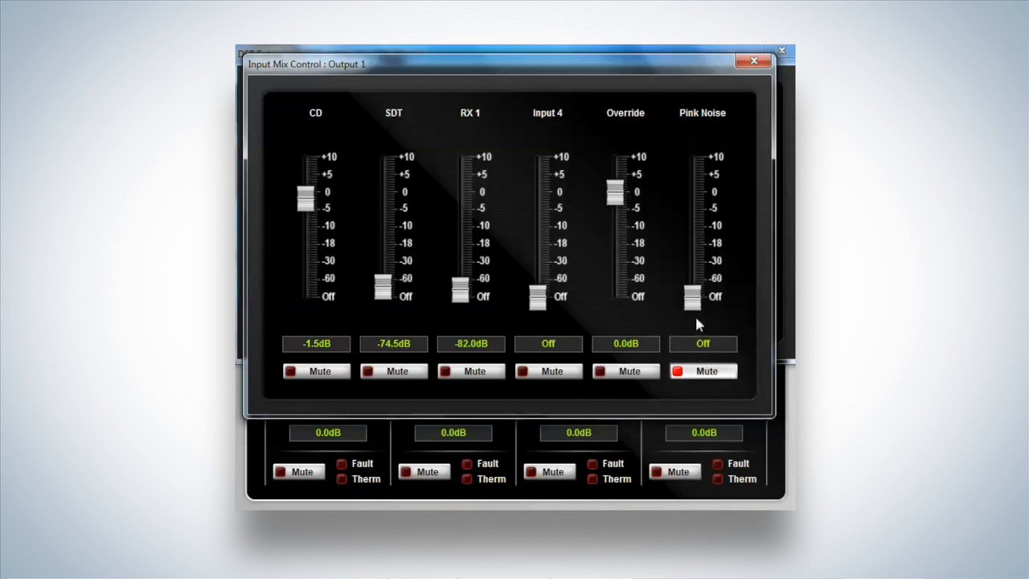
pyautogui.click(702, 369)
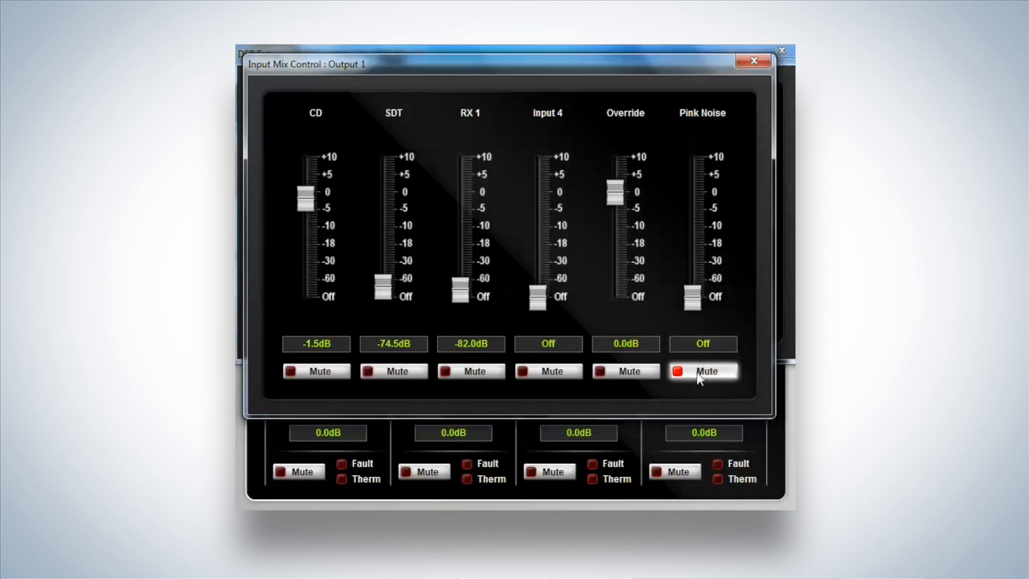
pyautogui.click(702, 370)
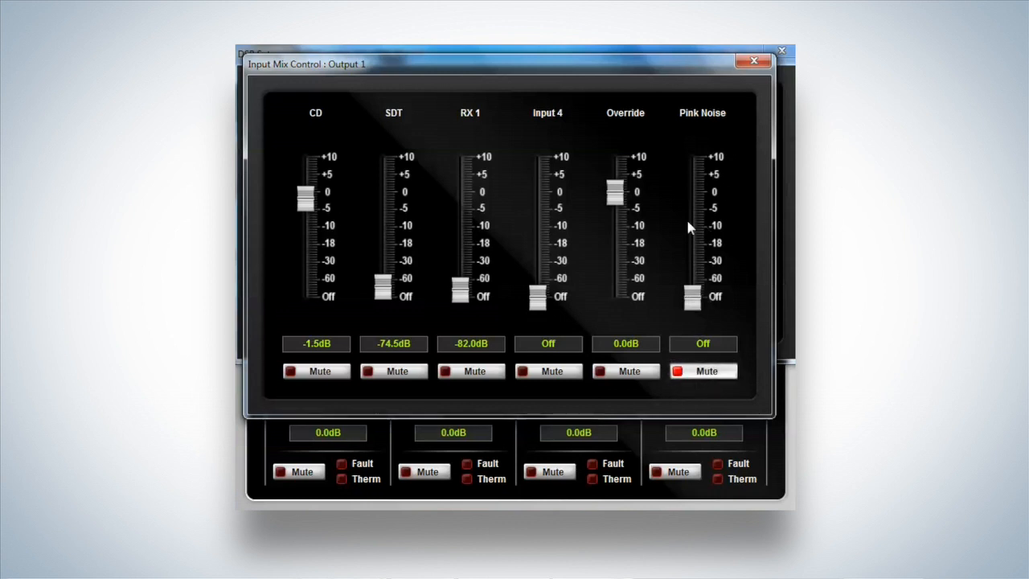
pyautogui.moveTo(521, 151)
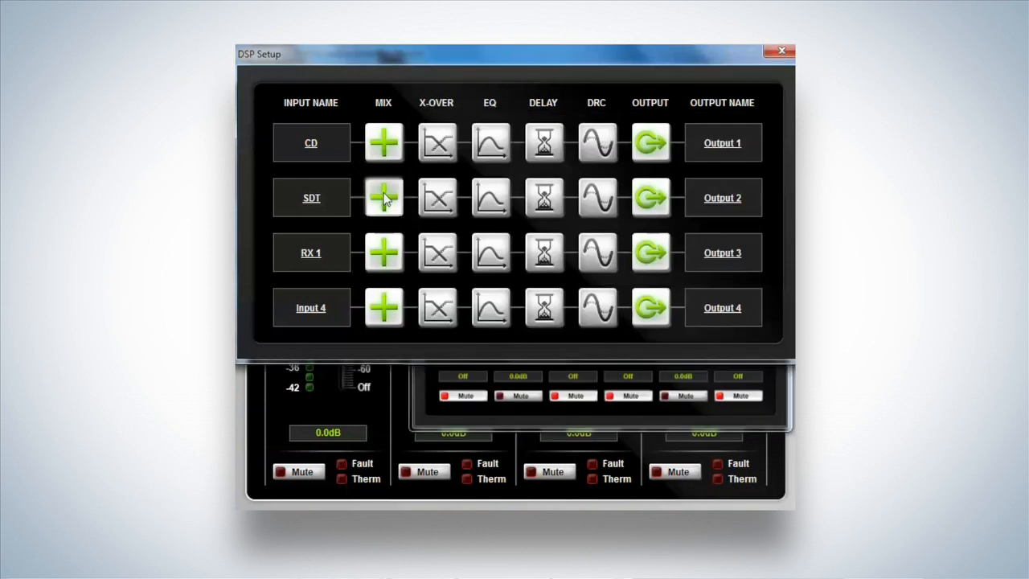
# Review Output 2's input mix with SDT at 0 dB and other inputs off, then return to DSP Setup.
pyautogui.click(383, 198)
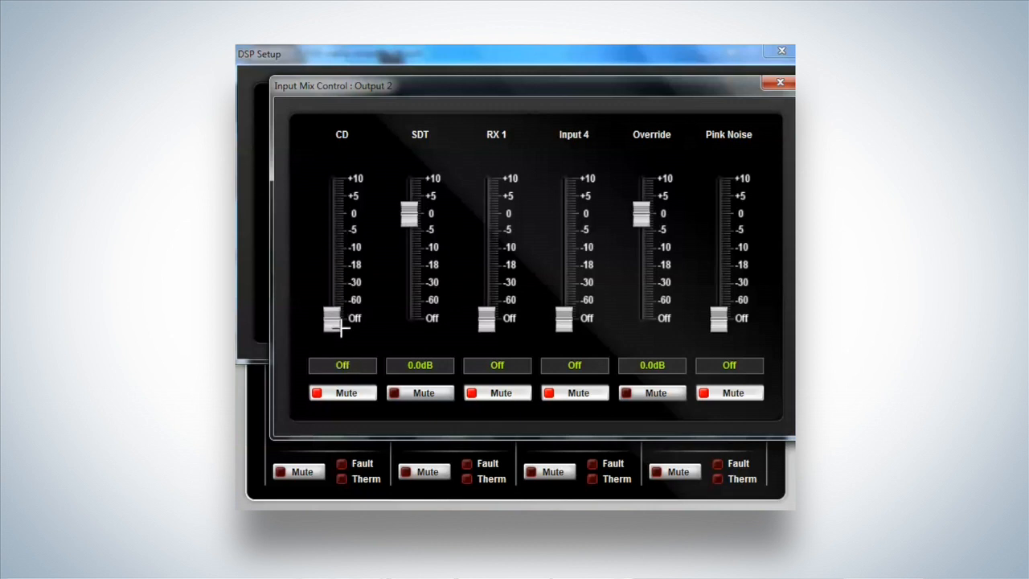
pyautogui.moveTo(522, 185)
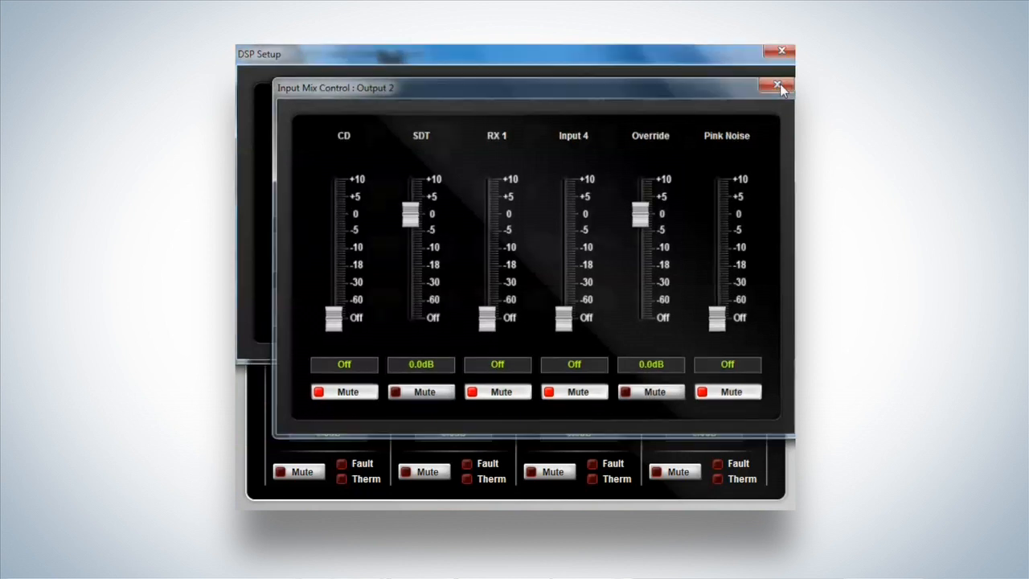
pyautogui.click(774, 87)
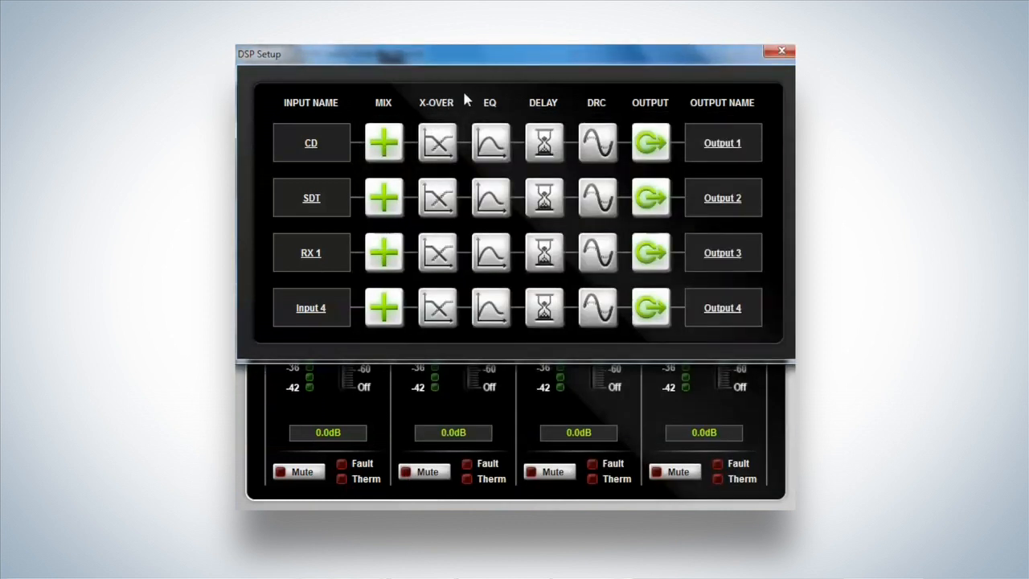
pyautogui.click(437, 142)
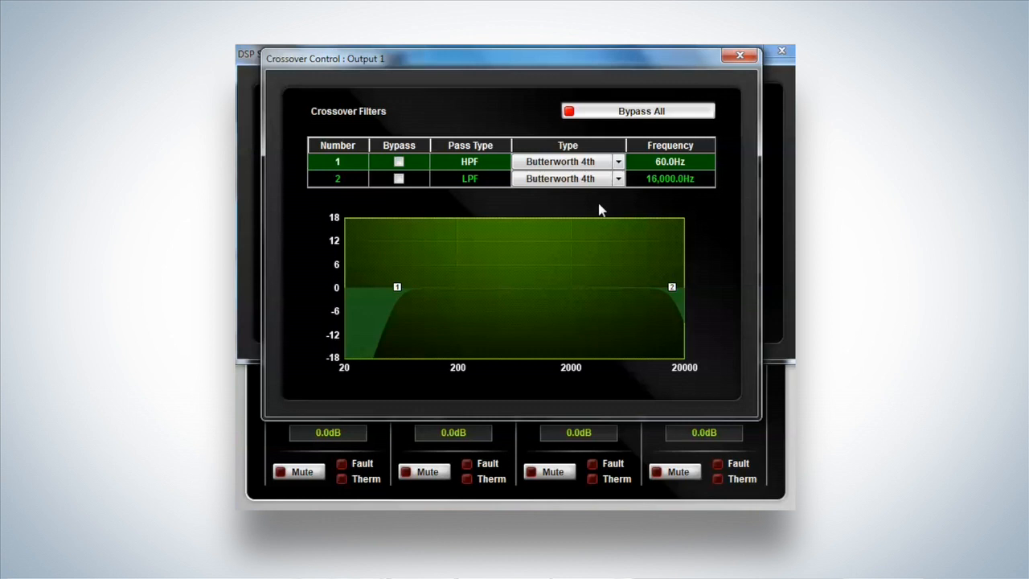
pyautogui.click(738, 55)
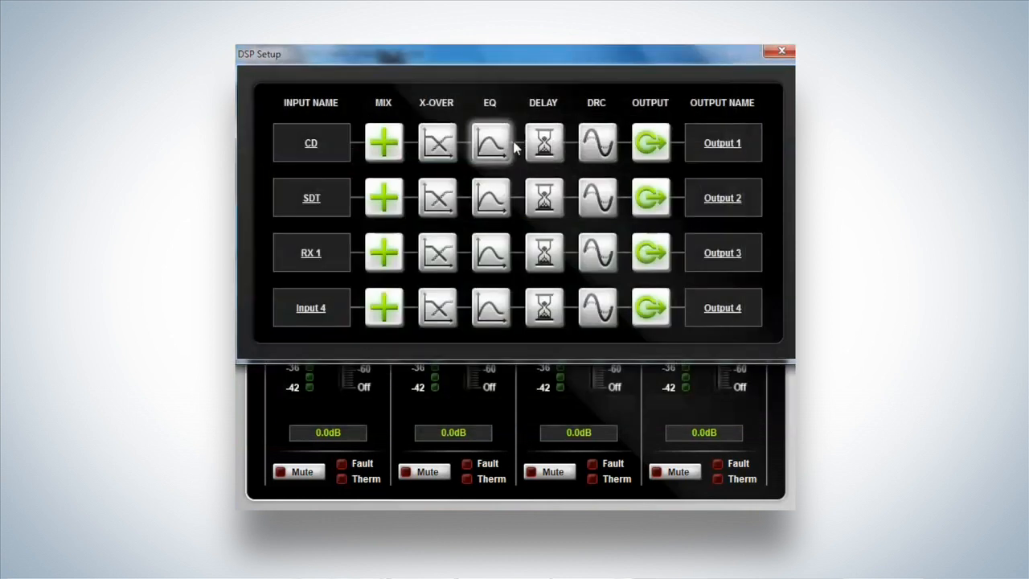
pyautogui.click(543, 141)
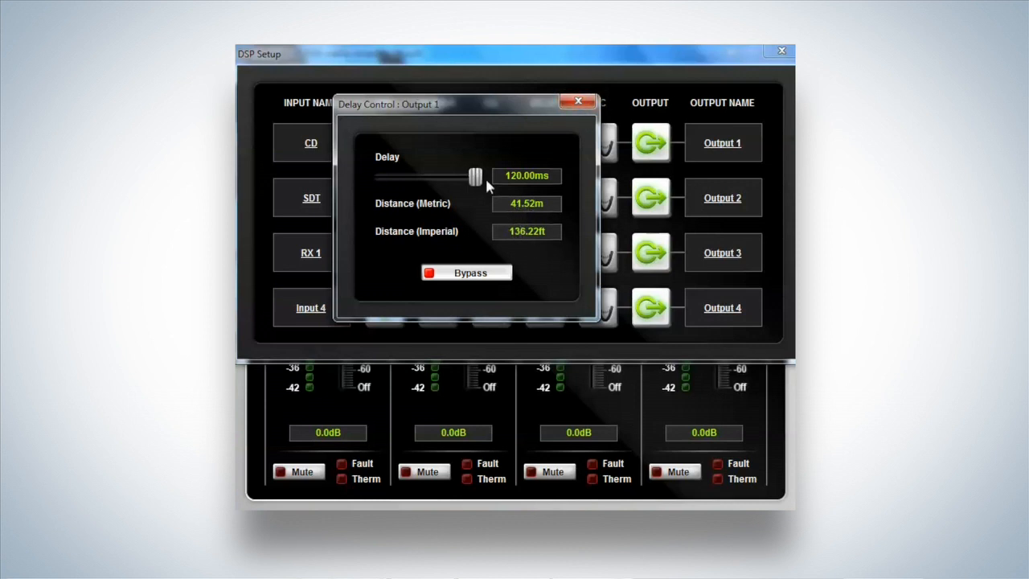
pyautogui.click(577, 100)
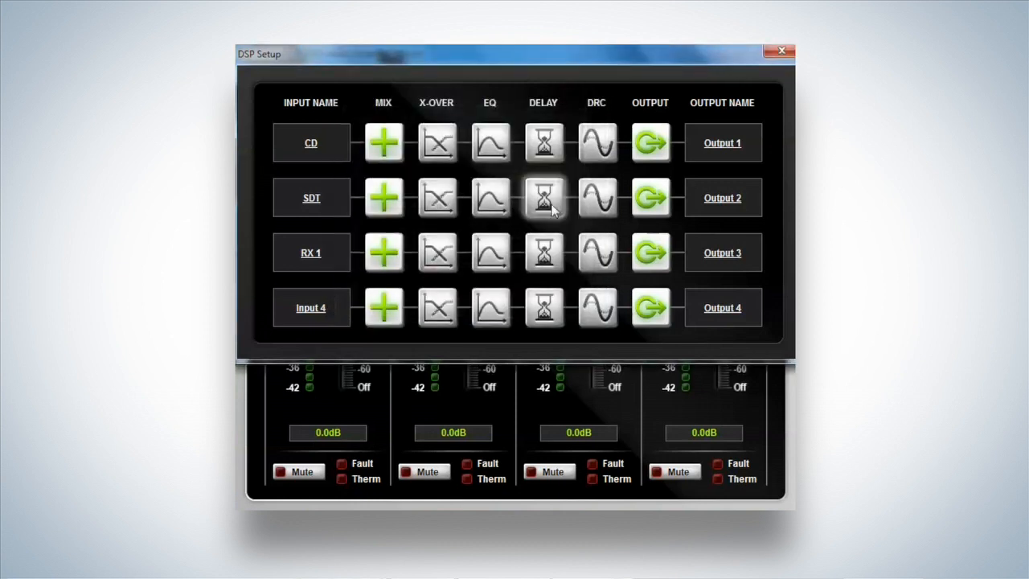
# Preview Output 1's EQ and output QuickViews, then bring up its eight-band Filter Control.
pyautogui.click(489, 198)
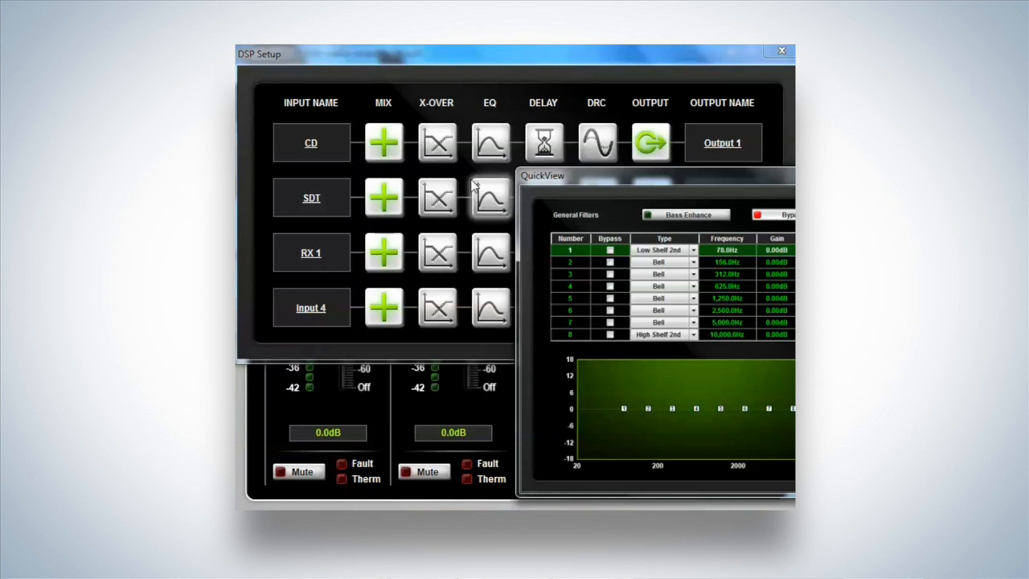
pyautogui.moveTo(479, 186)
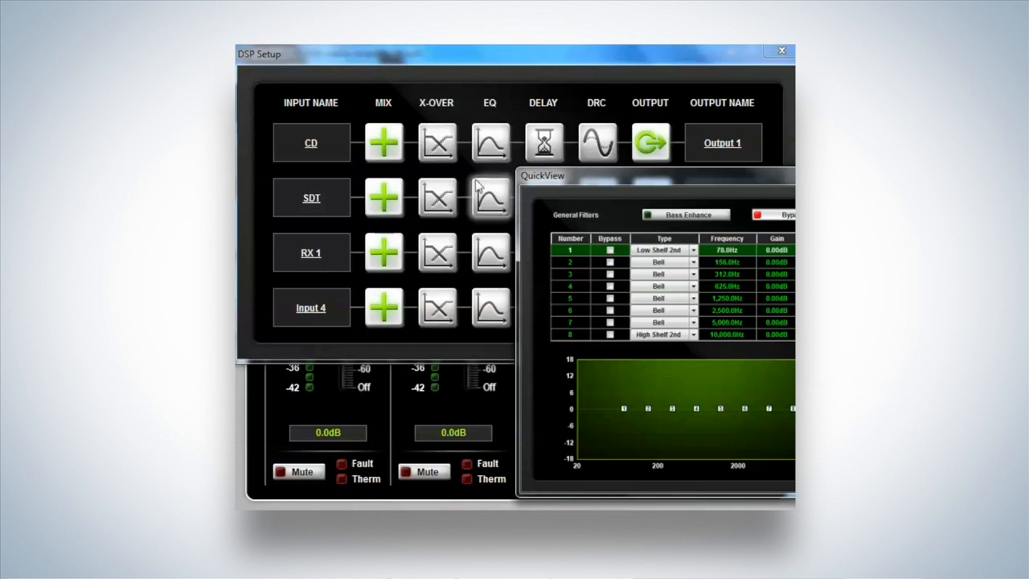
pyautogui.click(544, 141)
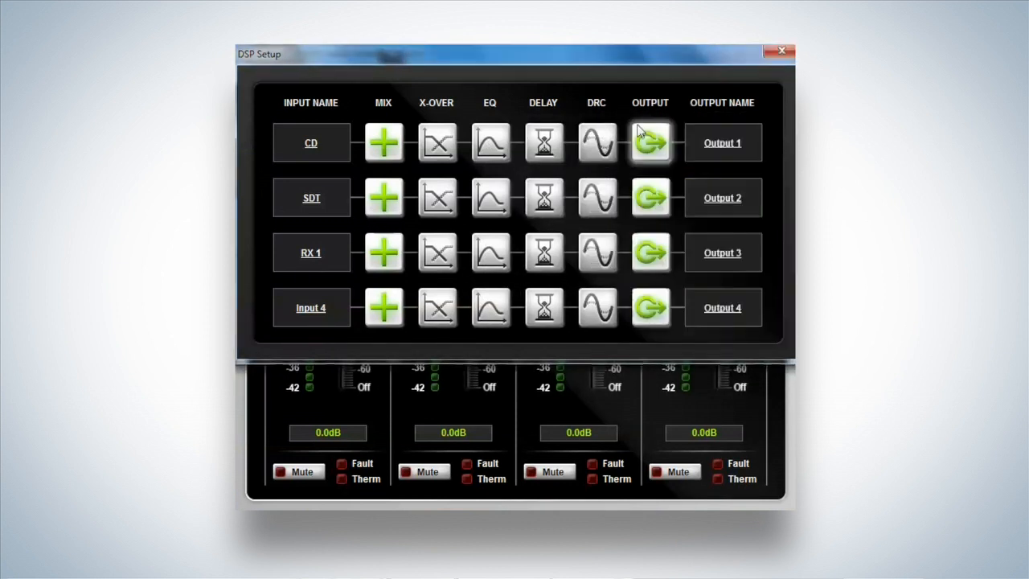
pyautogui.click(650, 141)
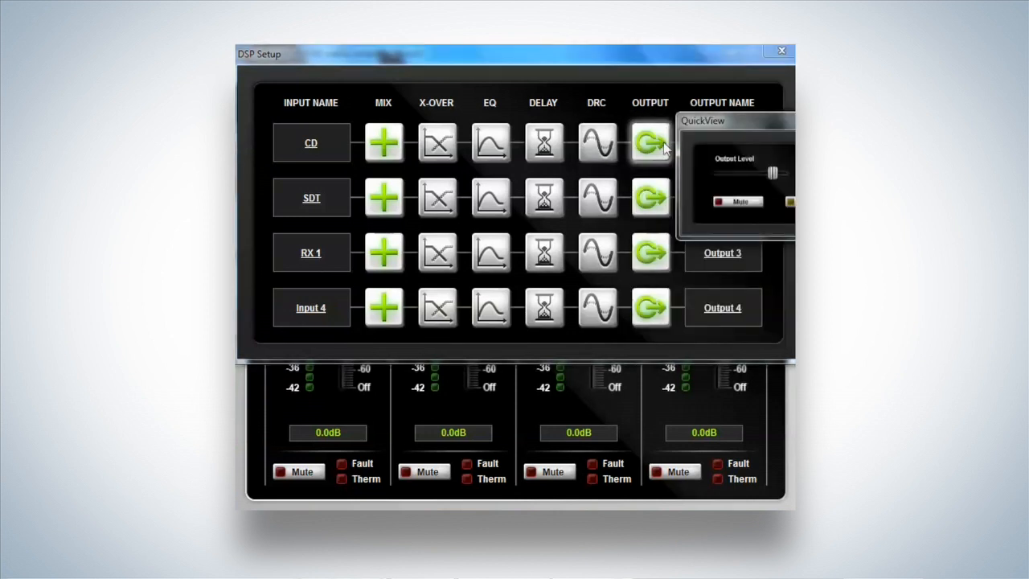
pyautogui.click(489, 142)
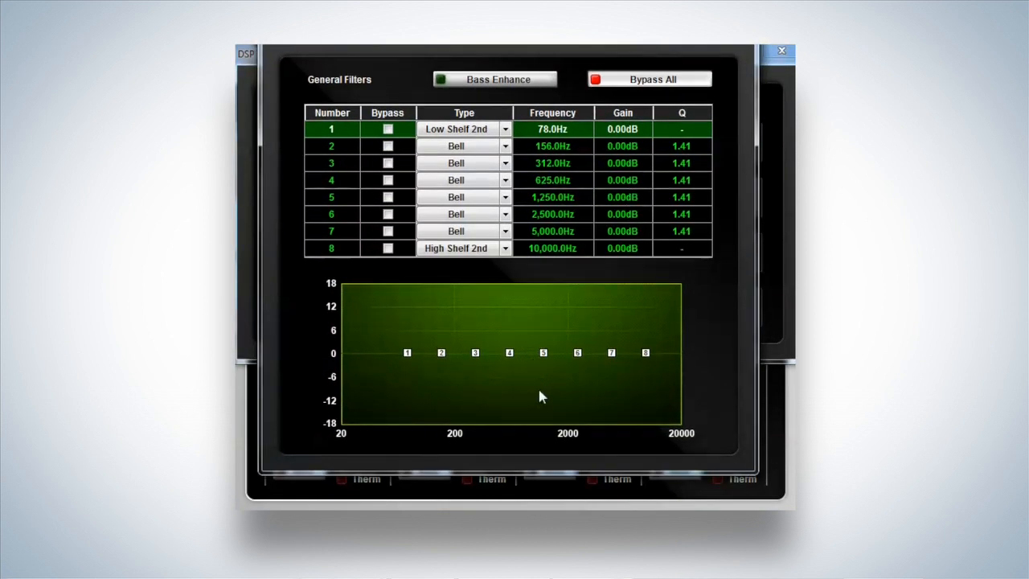
pyautogui.moveTo(338, 254)
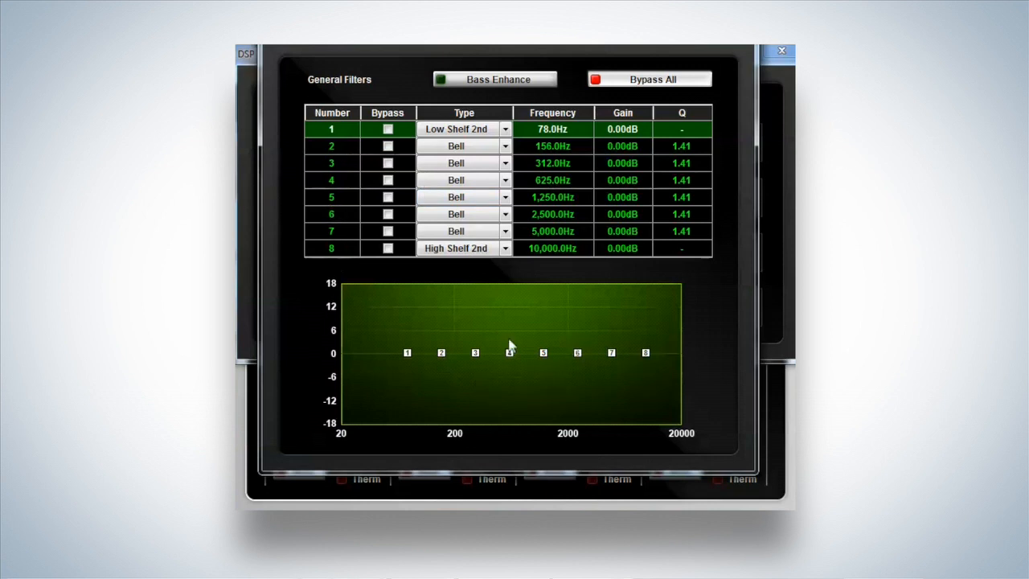
pyautogui.moveTo(517, 408)
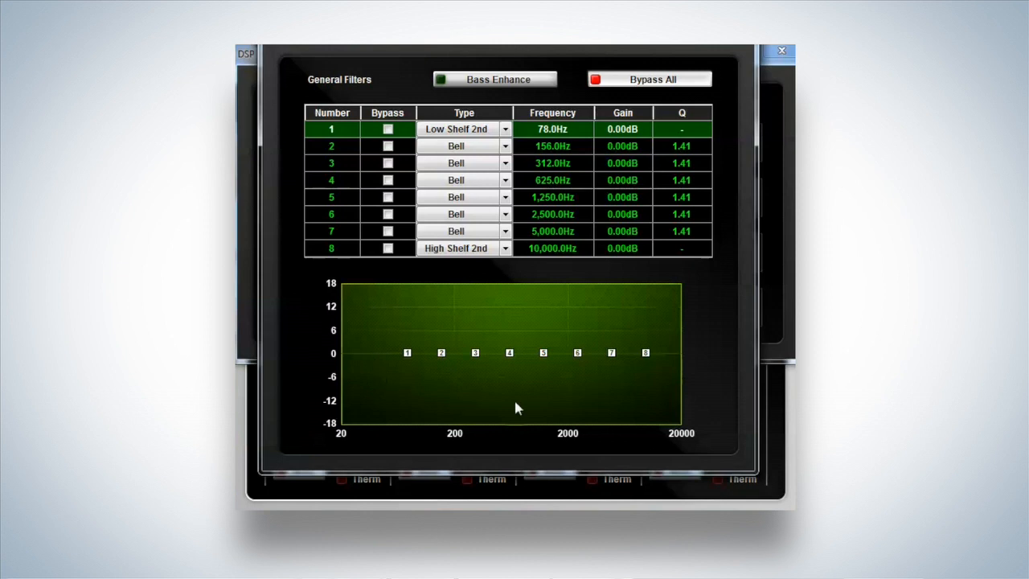
pyautogui.moveTo(565, 392)
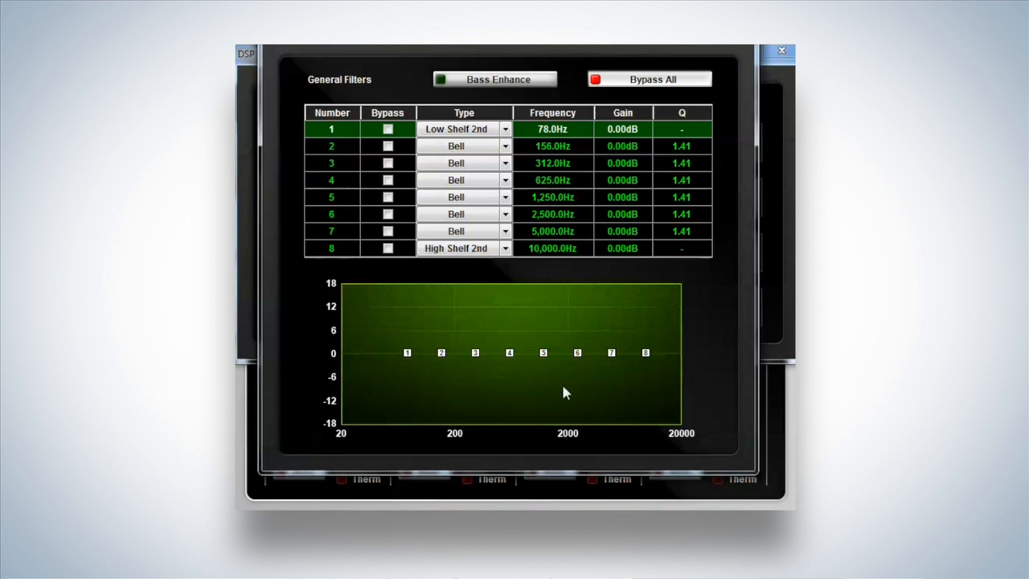
pyautogui.moveTo(506, 402)
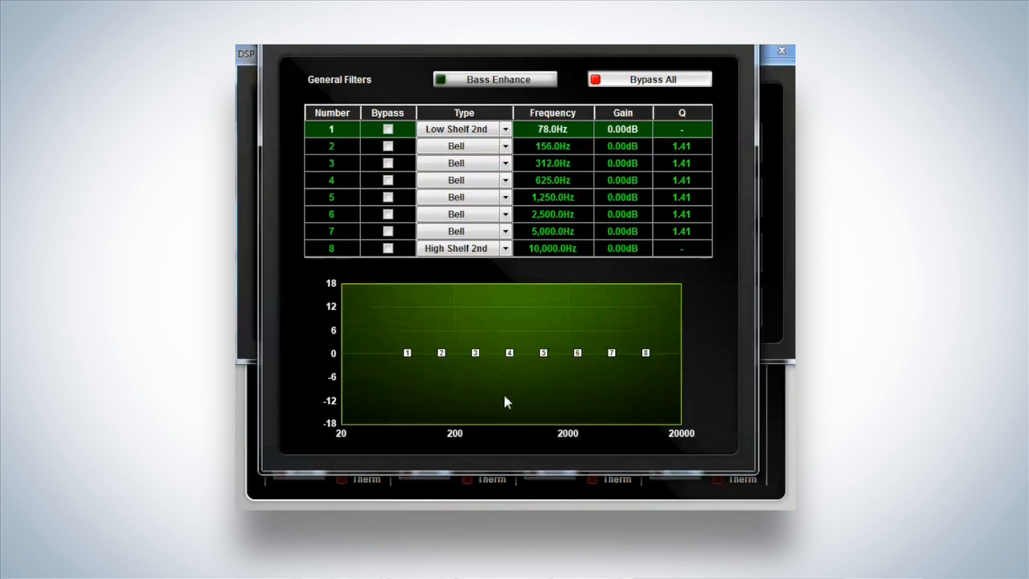
pyautogui.moveTo(582, 367)
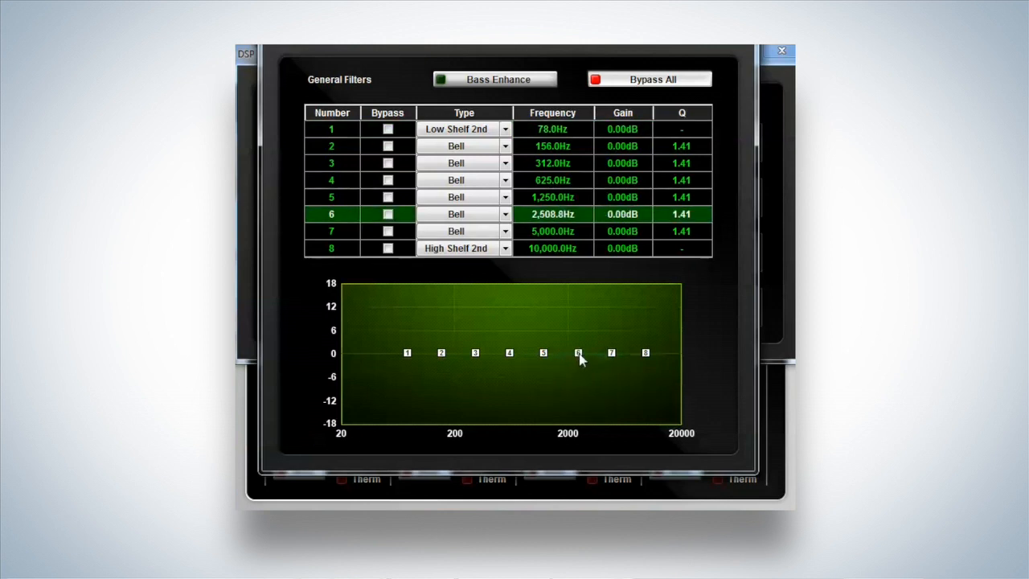
# Shift EQ band 6 from 2,500 Hz down to 2,431 Hz, gain still 0 dB.
pyautogui.moveTo(577, 352); pyautogui.dragTo(575, 352)
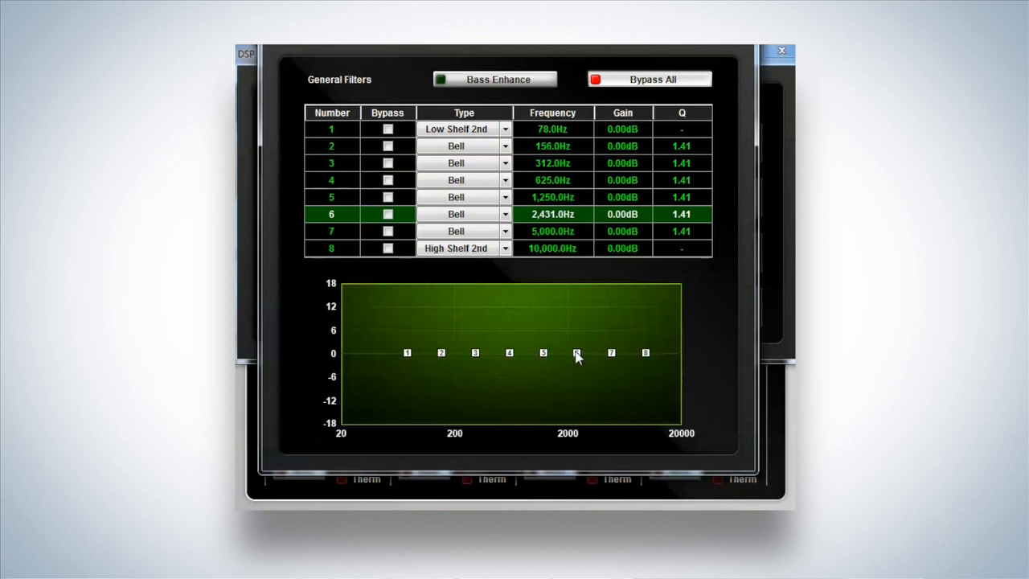
pyautogui.moveTo(318, 159)
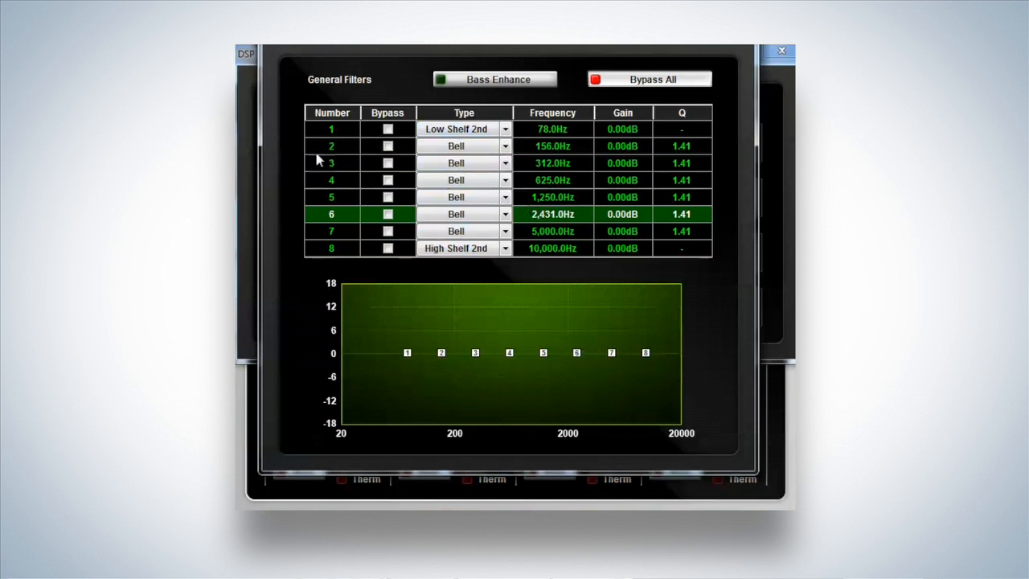
pyautogui.moveTo(517, 262)
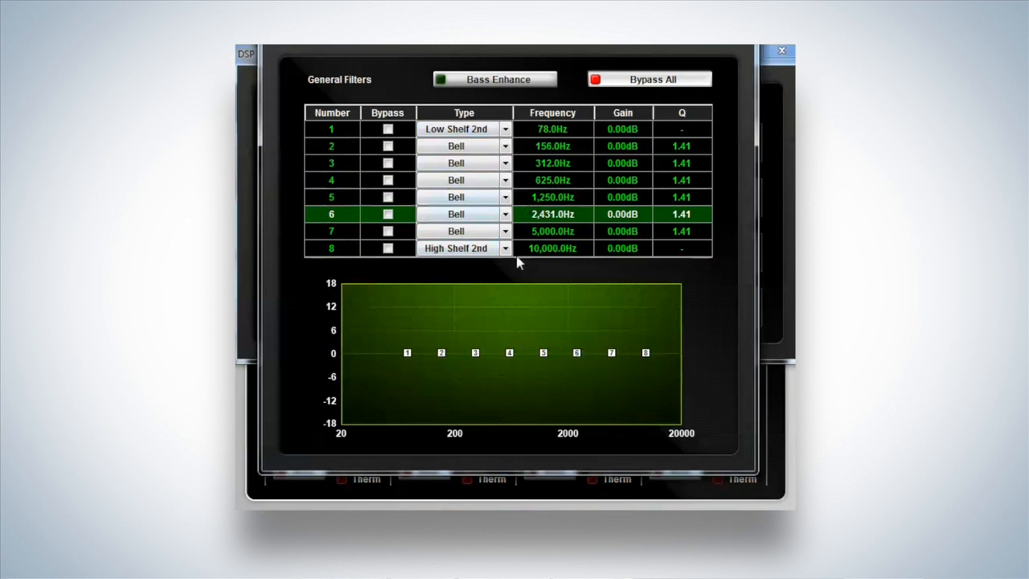
pyautogui.moveTo(604, 370)
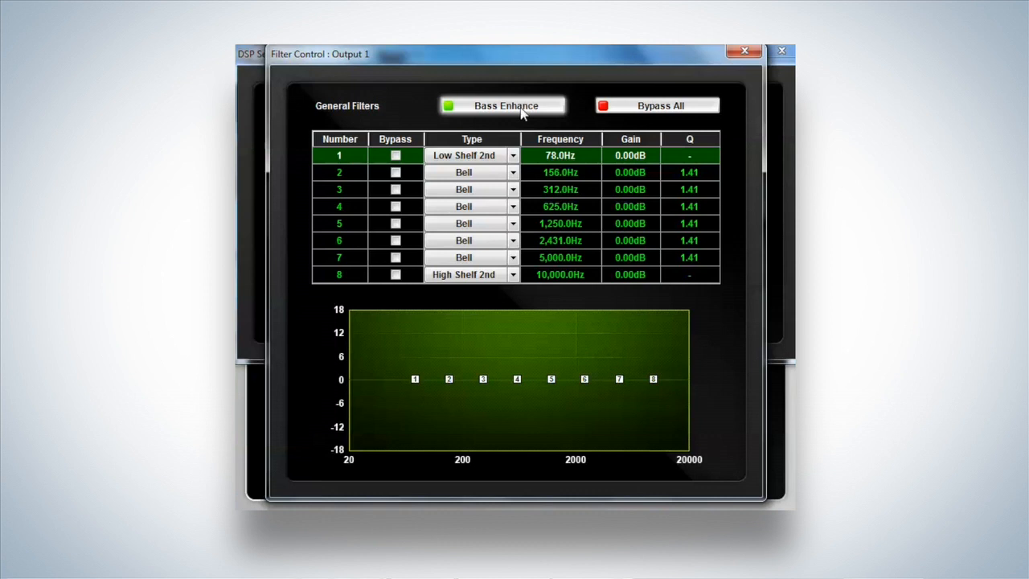
pyautogui.moveTo(517, 113)
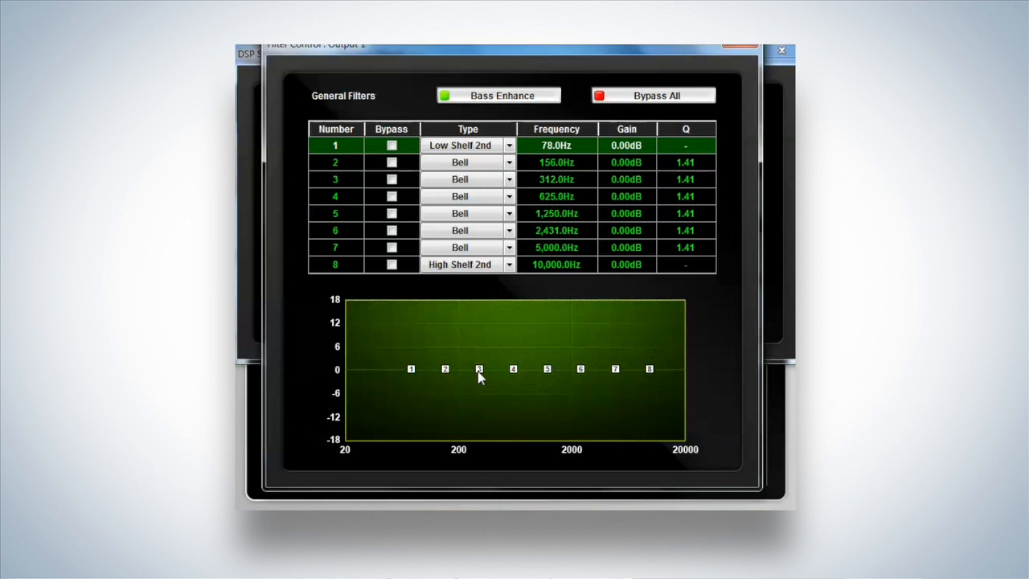
pyautogui.moveTo(482, 373)
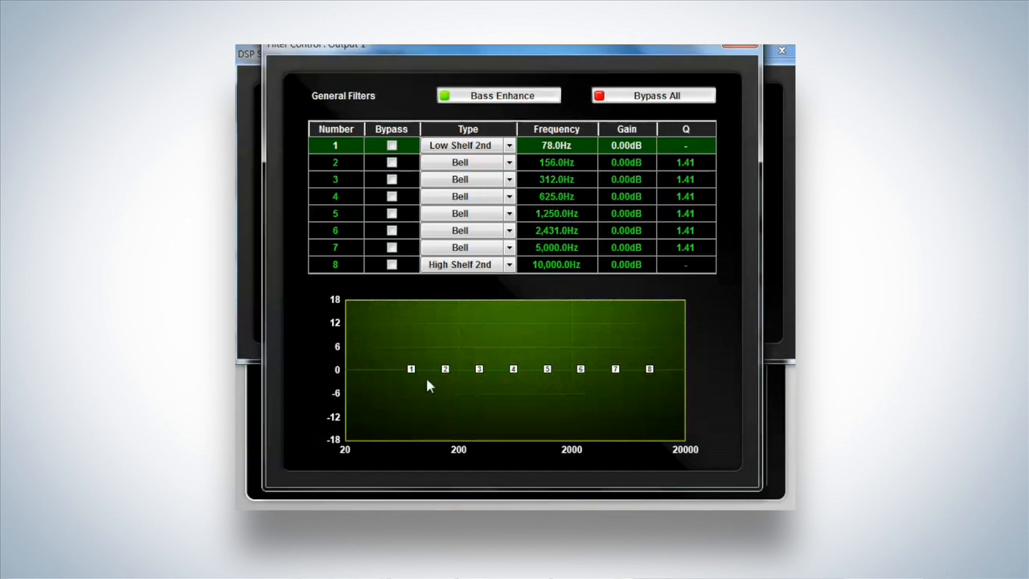
pyautogui.moveTo(620, 387)
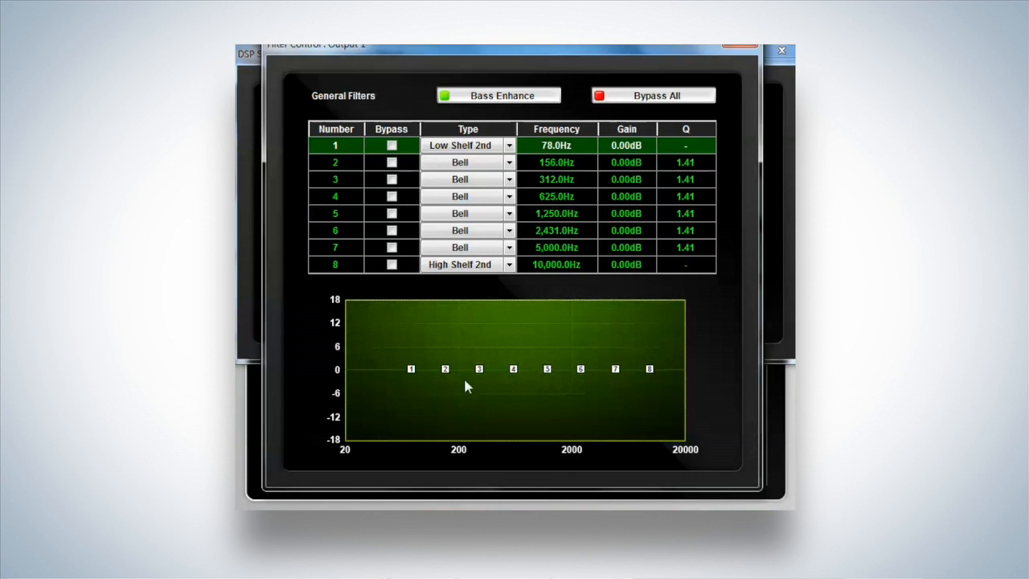
pyautogui.moveTo(447, 373)
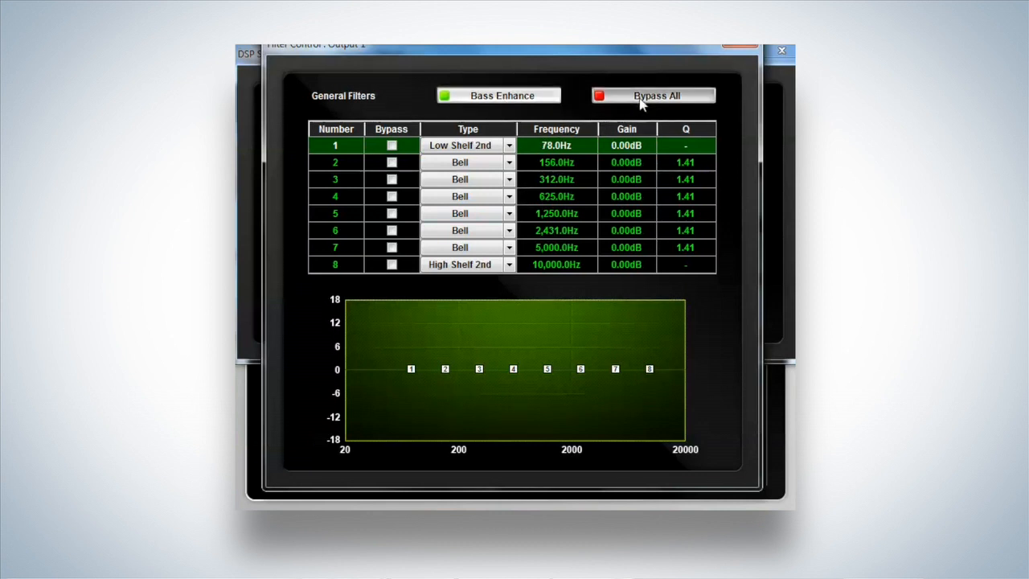
# Boost bands 3, 5 (≈4.7 kHz) and 2 (≈126 Hz) on Output 1's EQ and return to DSP Setup.
pyautogui.moveTo(479, 368); pyautogui.dragTo(481, 357)
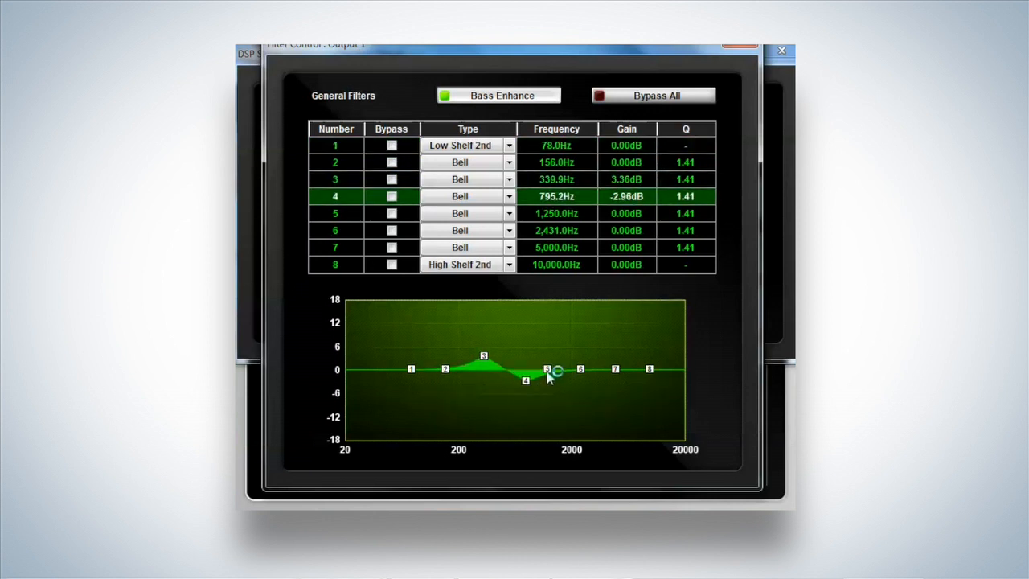
pyautogui.moveTo(546, 369); pyautogui.dragTo(613, 357)
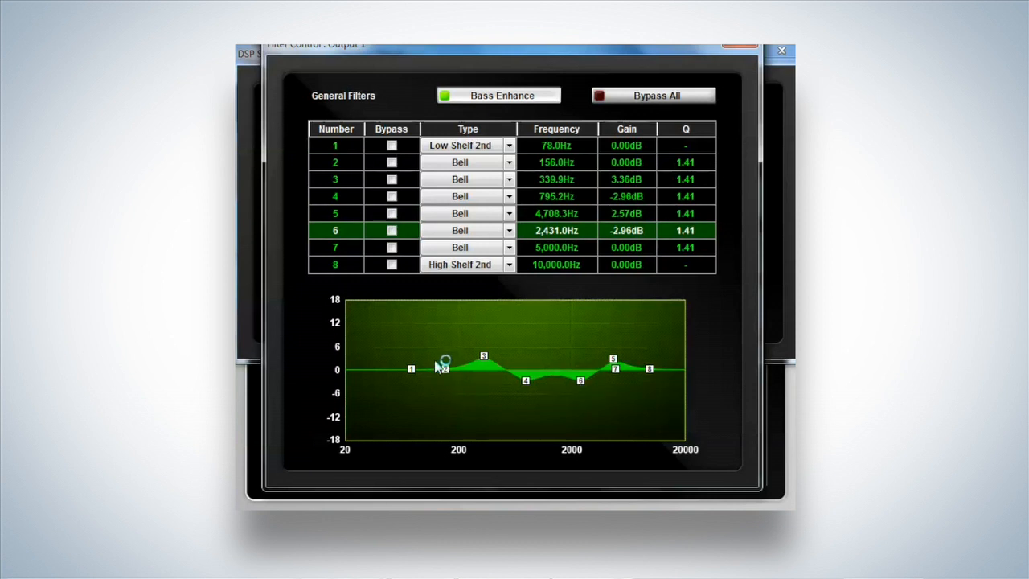
pyautogui.moveTo(444, 363); pyautogui.dragTo(434, 355)
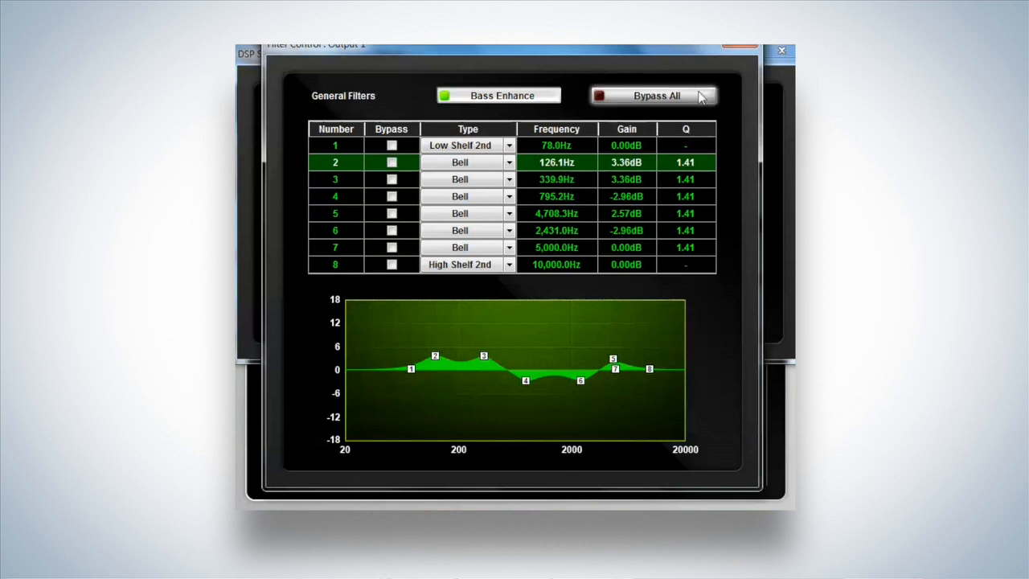
pyautogui.moveTo(743, 49)
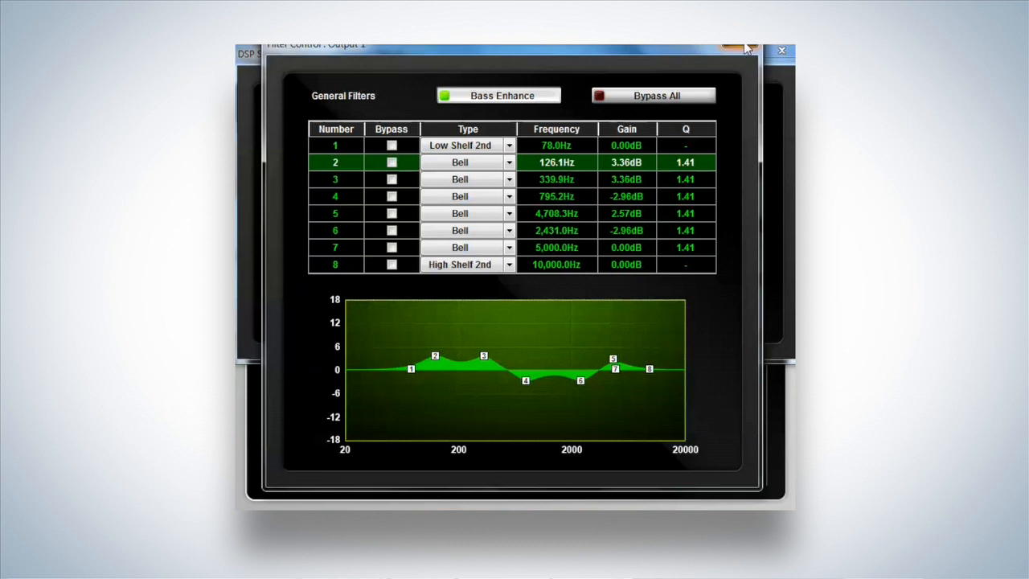
pyautogui.click(779, 49)
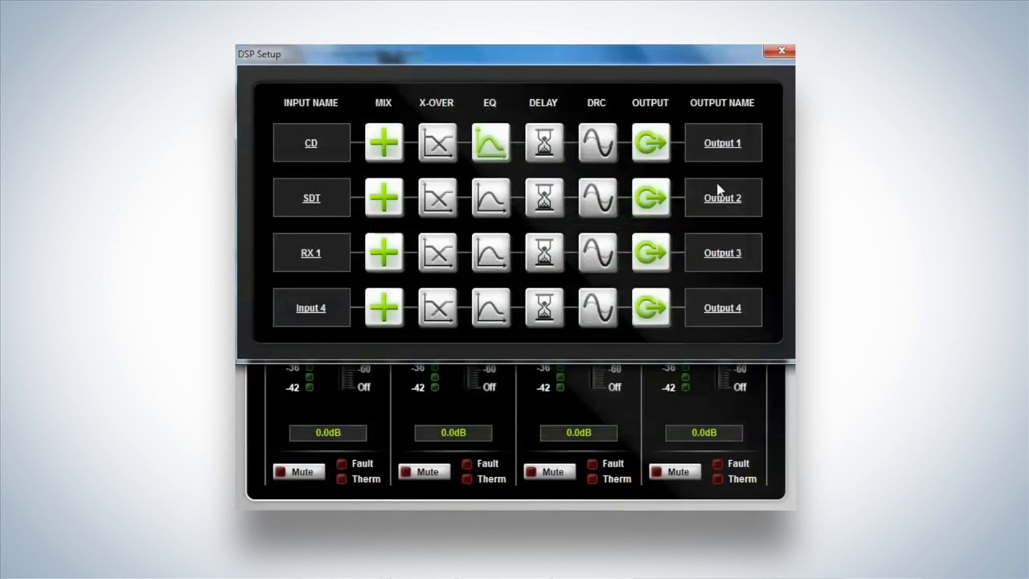
pyautogui.moveTo(663, 119)
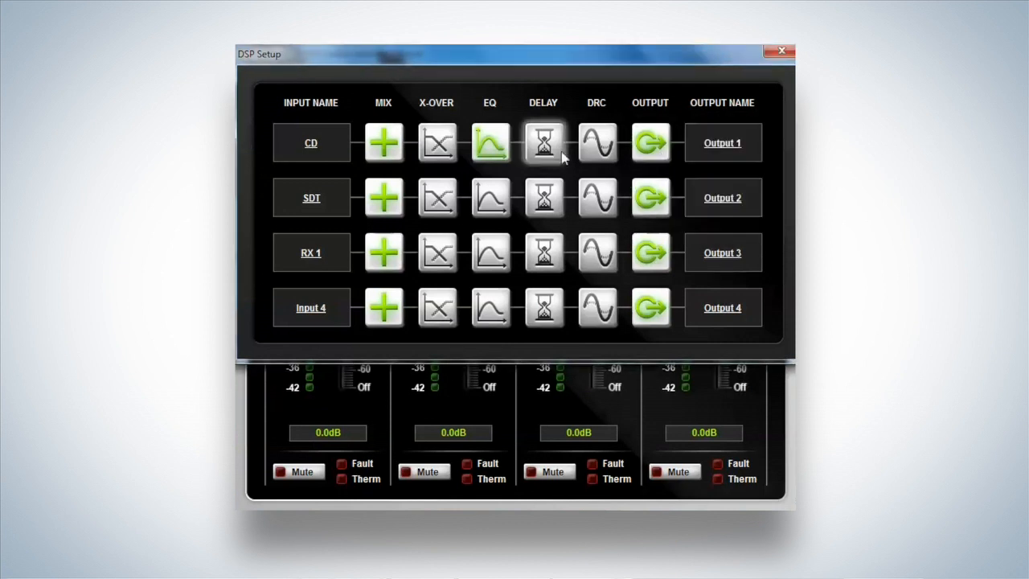
pyautogui.moveTo(681, 103)
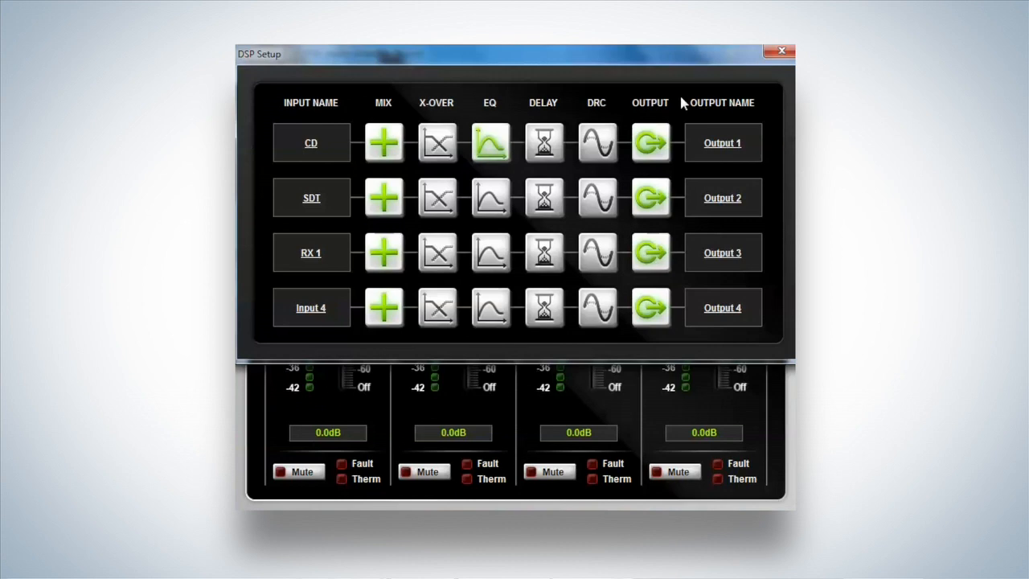